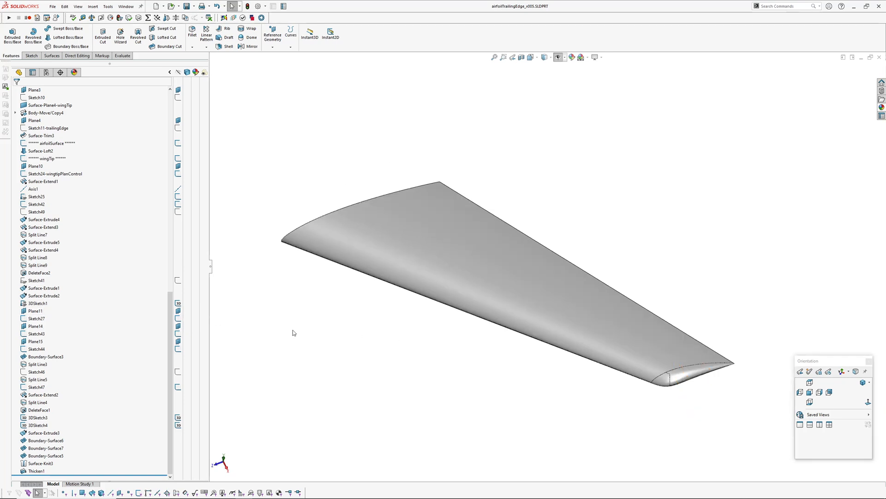
Preview the airfoil master surface, leading-edge and plan-control sketches, then roll back below Surface-Loft1-toolSurface
scroll("up", 3)
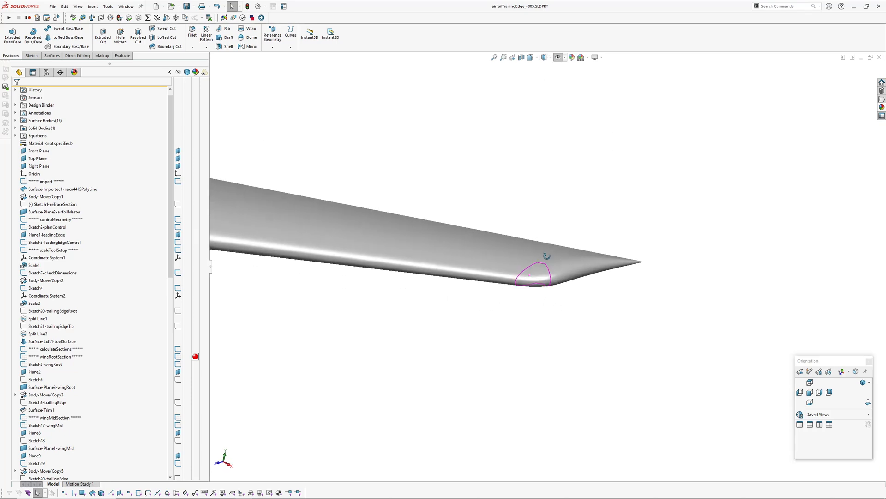
scroll("up", 3)
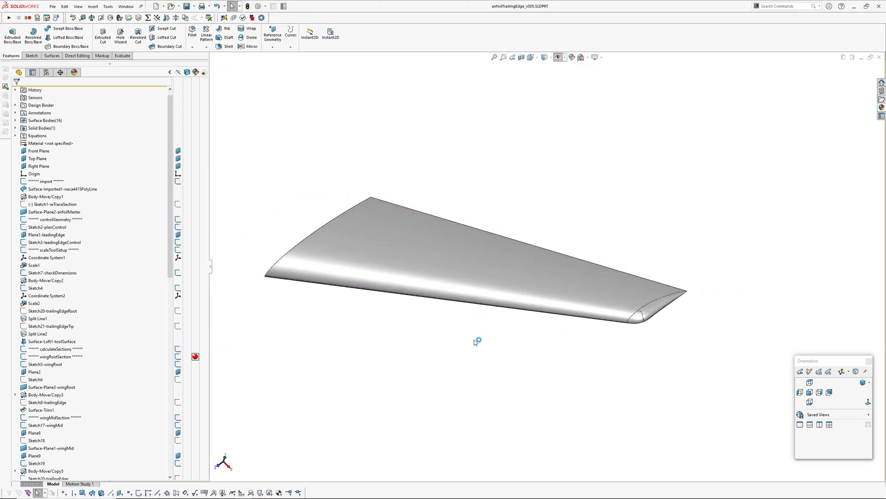
left_click(54, 212)
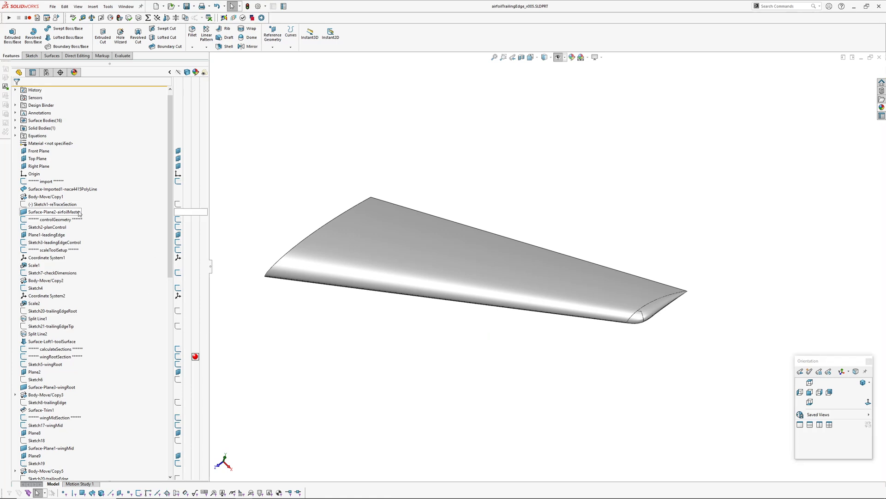
left_click(54, 242)
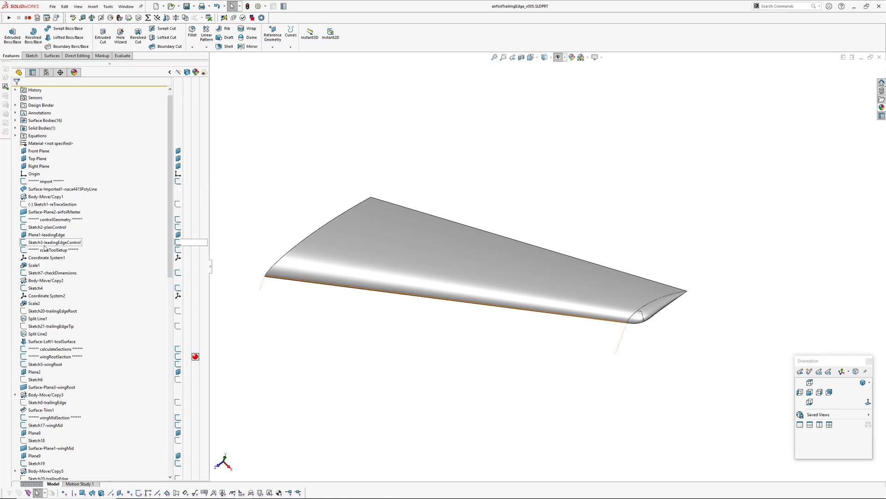
left_click(47, 227)
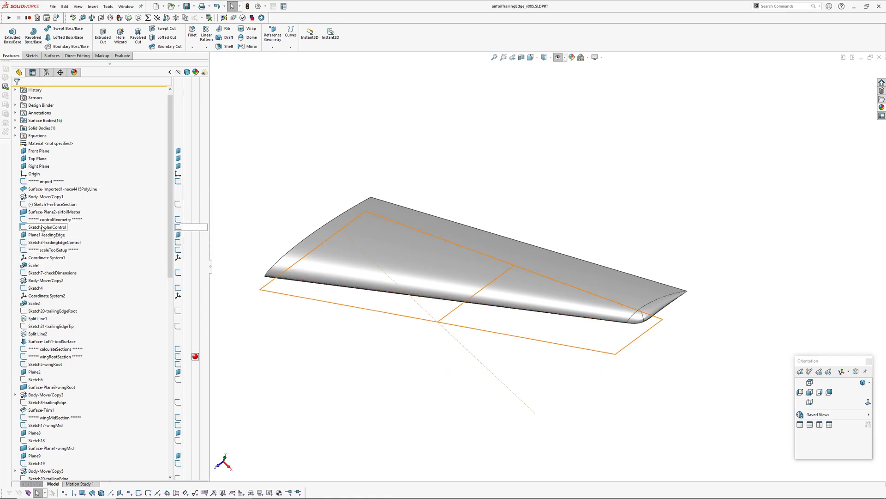
left_click(53, 250)
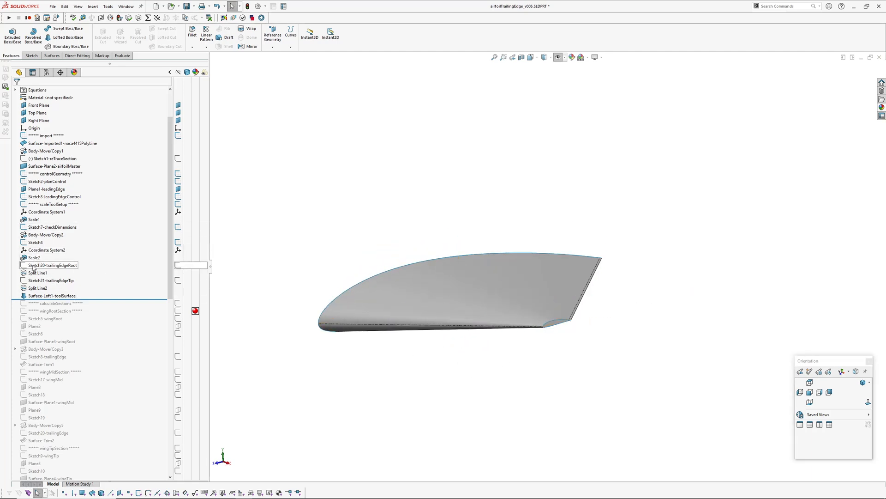
Drive the Sketch20-trailingEdgeRoot thickness dimension by the 1 mm trailingEdge global variable
left_click(51, 265)
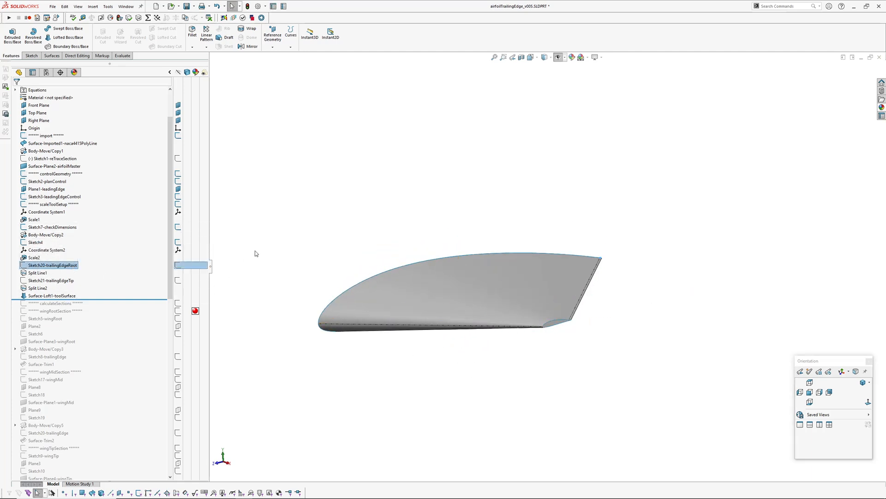
left_click(52, 280)
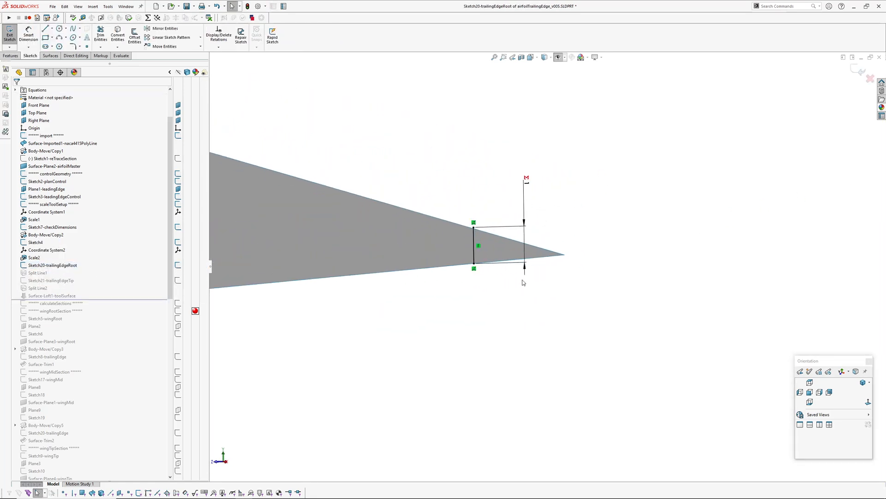
left_click(479, 229)
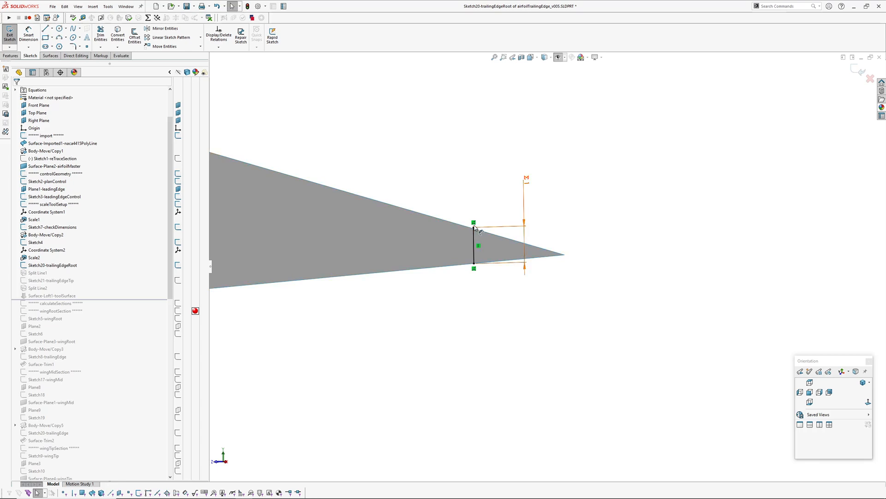
mouse_move(527, 181)
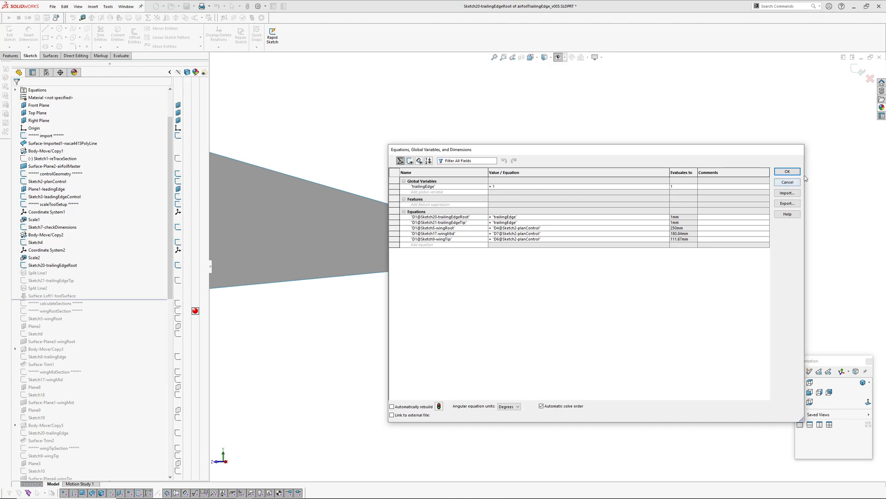
left_click(786, 172)
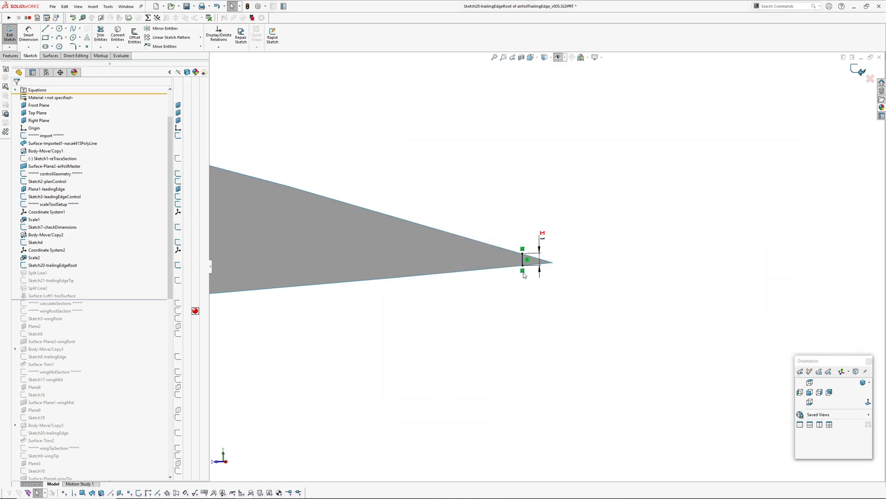
left_click(10, 34)
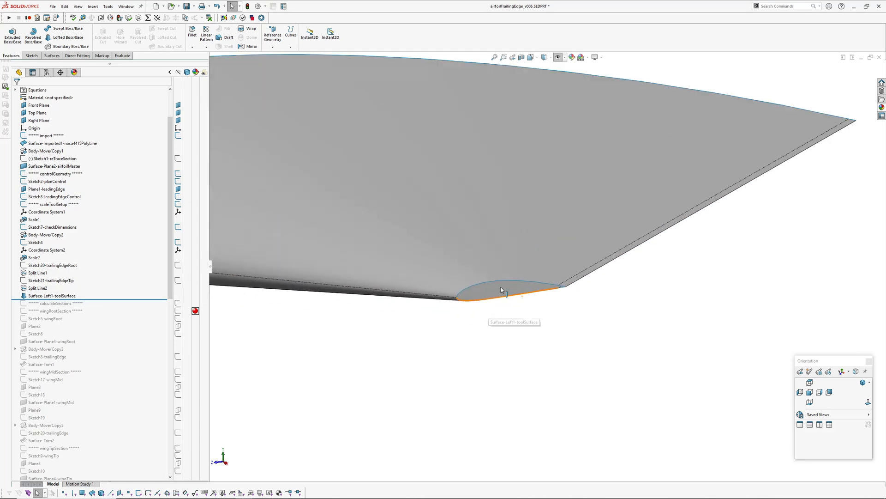
left_click(52, 280)
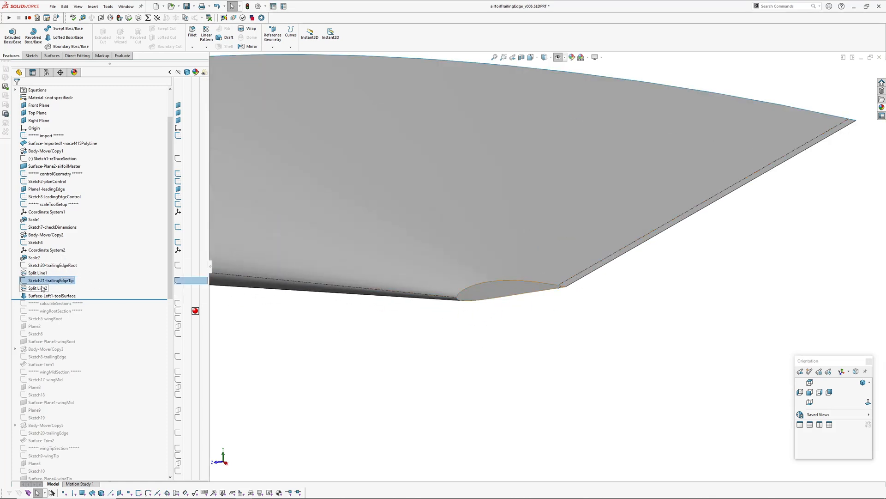
left_click(38, 288)
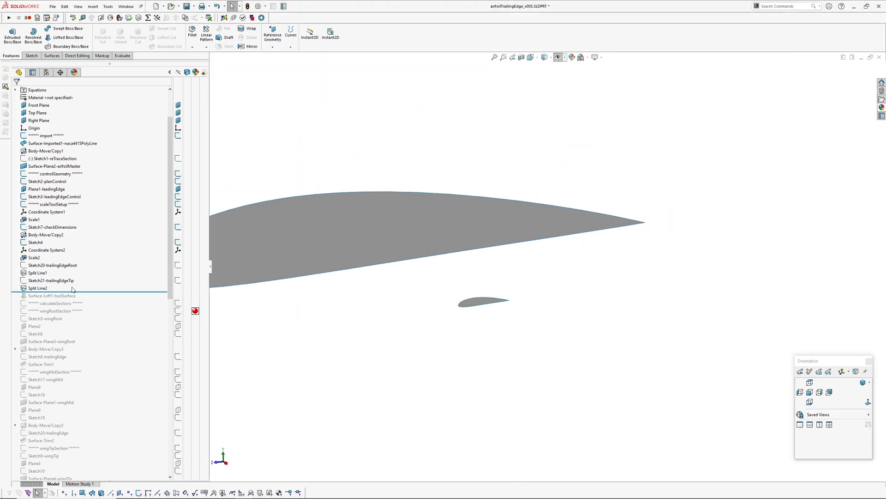
left_click(51, 296)
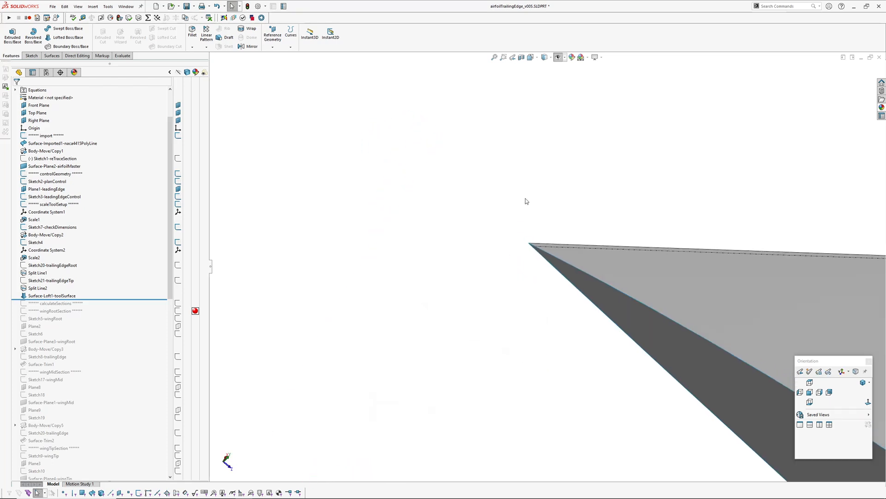
Check Sketch5-wingRoot and the root surface's trailing edge, then roll forward past Surface-Trim1
left_click(47, 319)
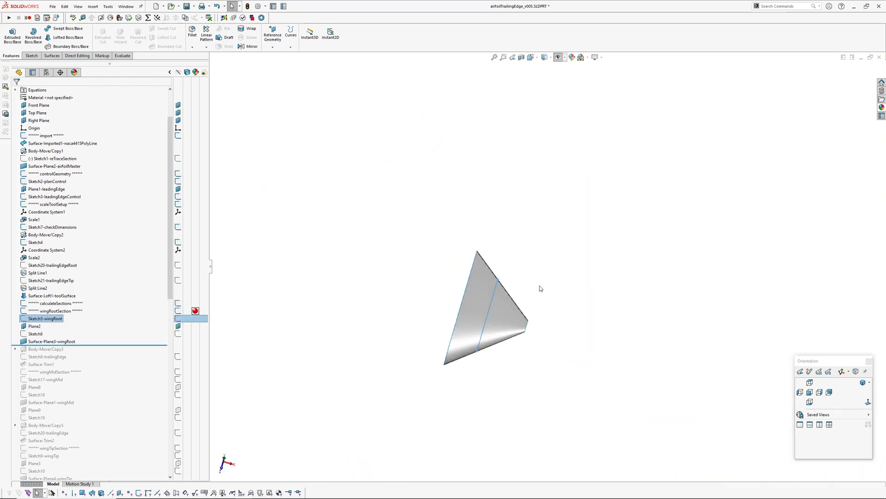
double_click(46, 318)
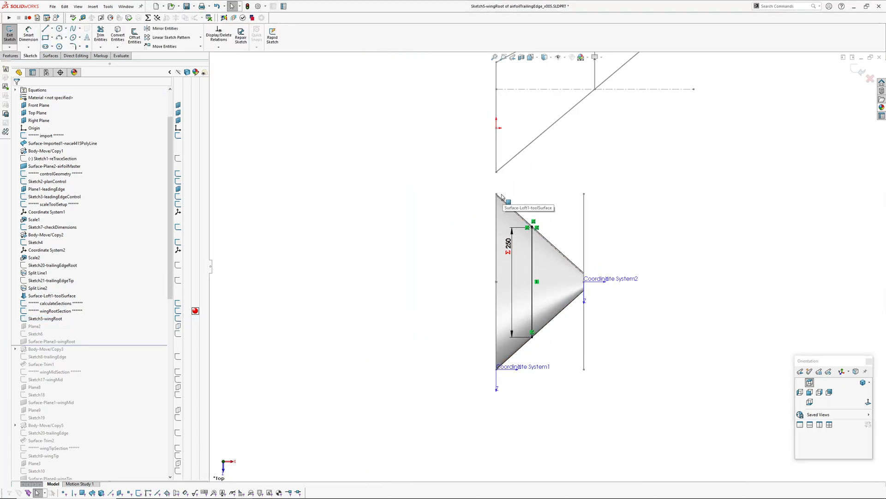
left_click(47, 181)
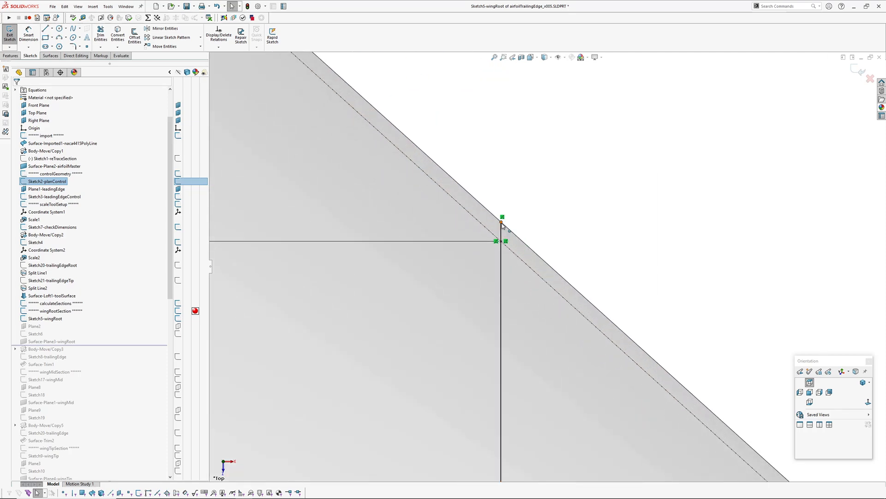
mouse_move(503, 225)
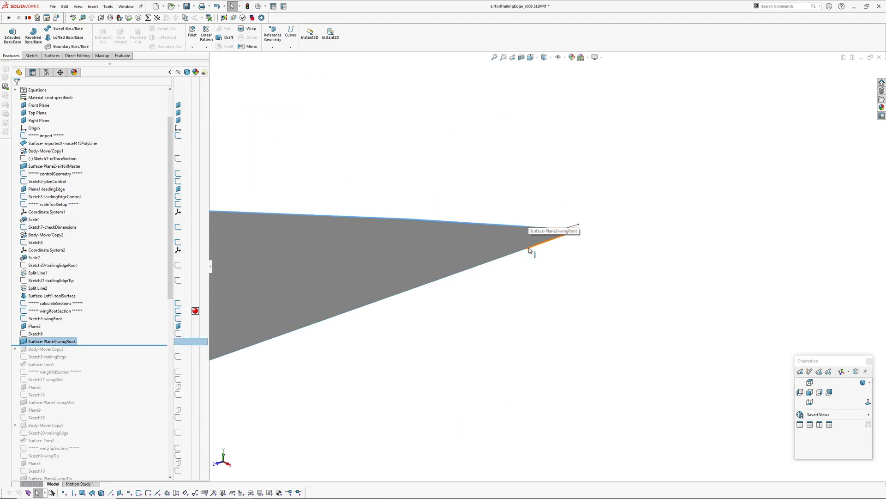
mouse_move(528, 228)
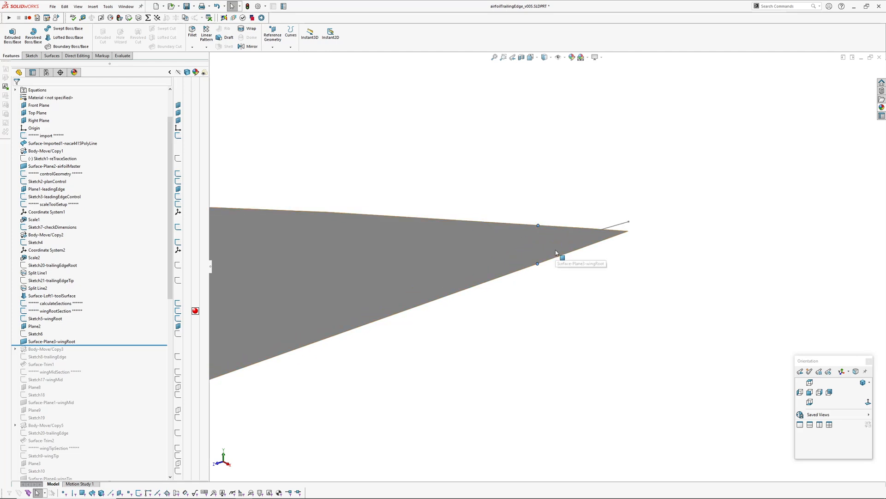
left_click(537, 261)
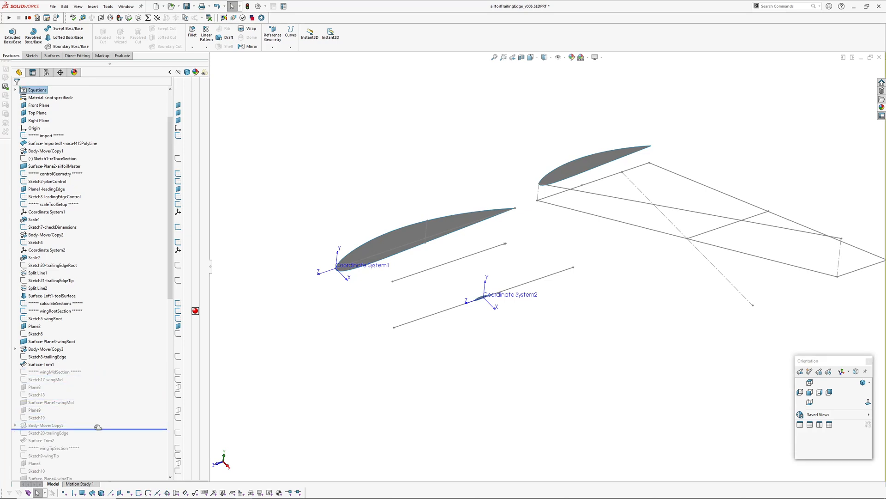
Check the Sketch17-wingMid chord line against Surface-Loft1-toolSurface and roll forward past Surface-Trim2
left_click(46, 379)
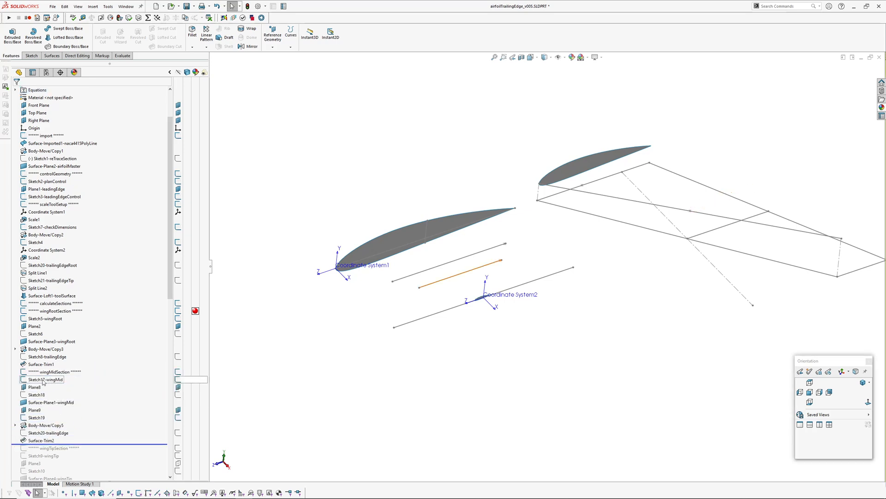
double_click(46, 379)
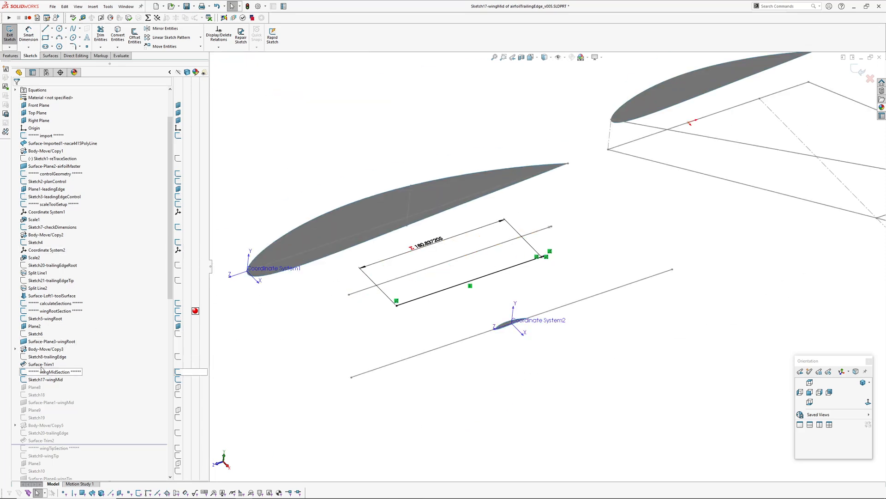
left_click(51, 296)
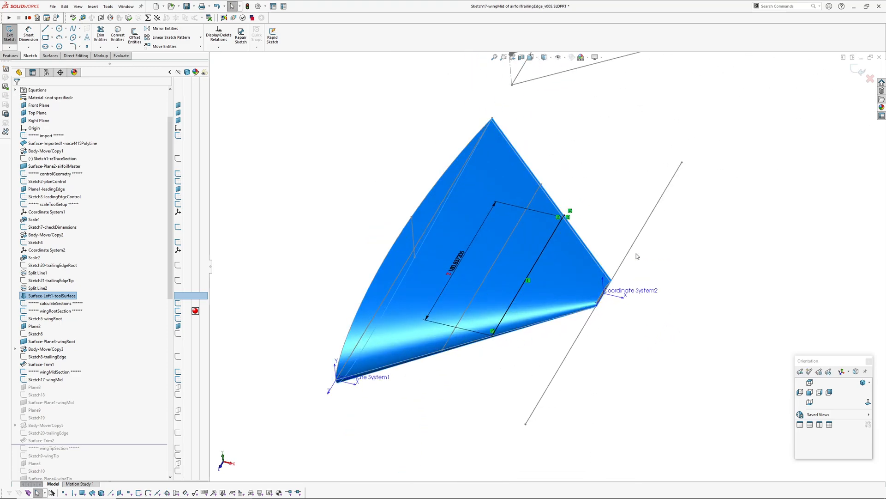
left_click(9, 35)
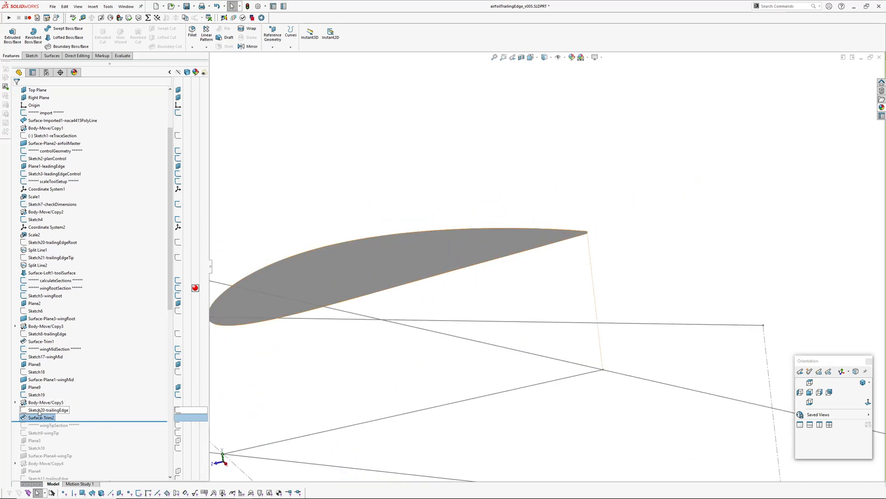
Review the trailing-edge sketch and its root point, then roll back to just below Surface-Trim3
double_click(47, 409)
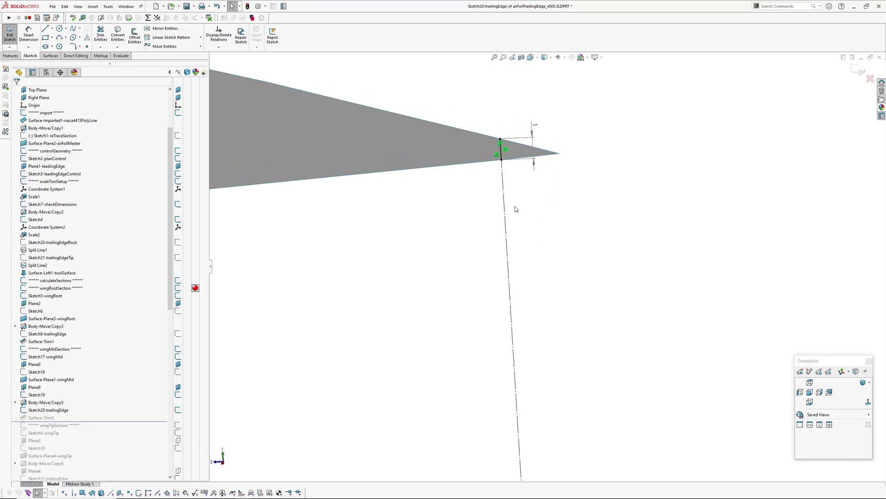
left_click(519, 226)
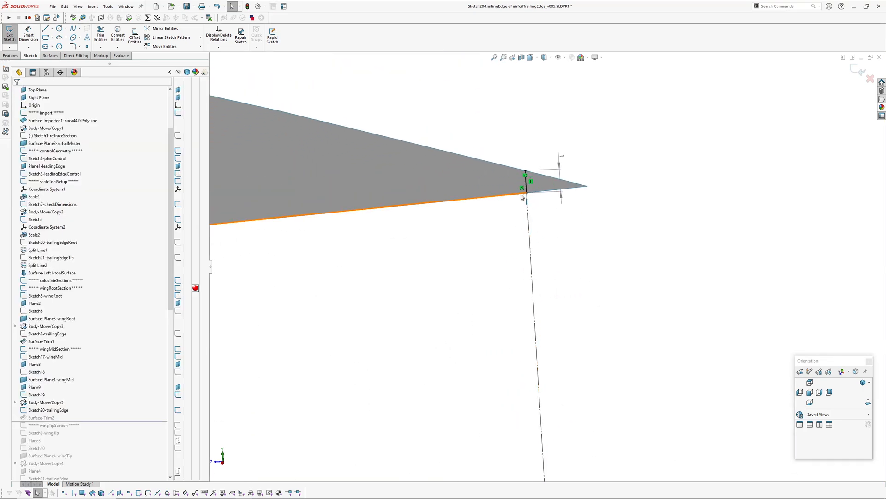
left_click(54, 378)
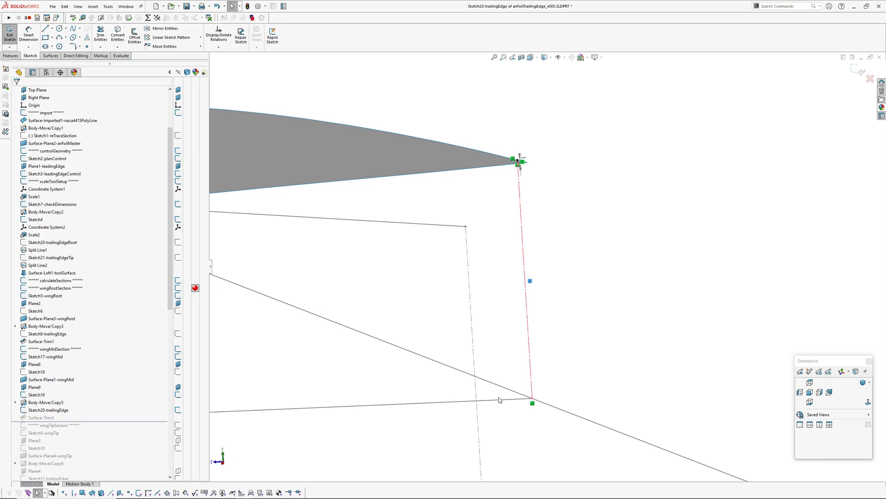
mouse_move(523, 355)
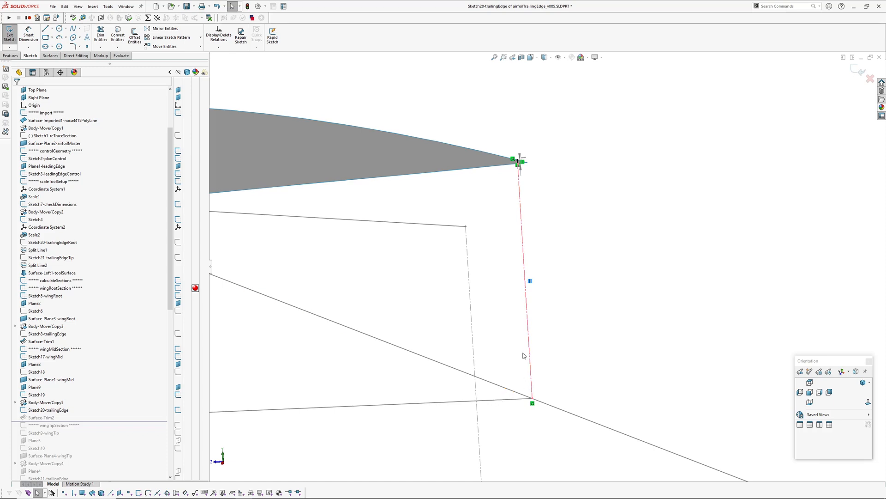
mouse_move(500, 175)
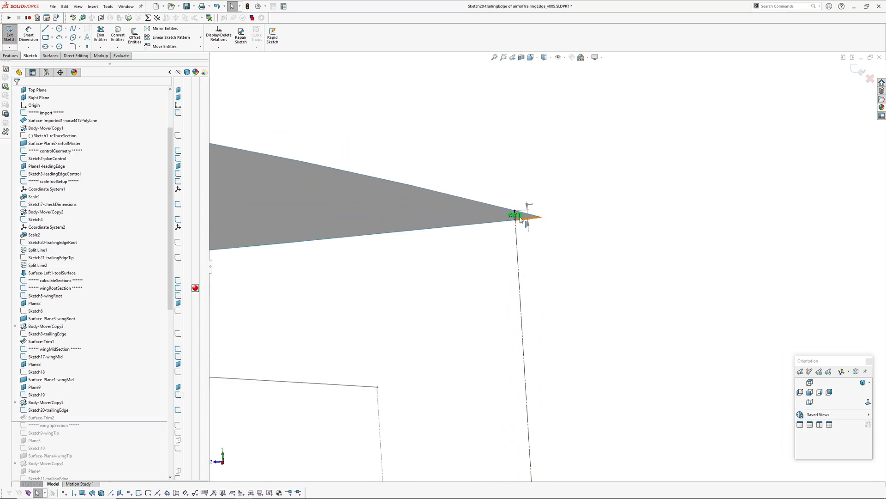
left_click(9, 34)
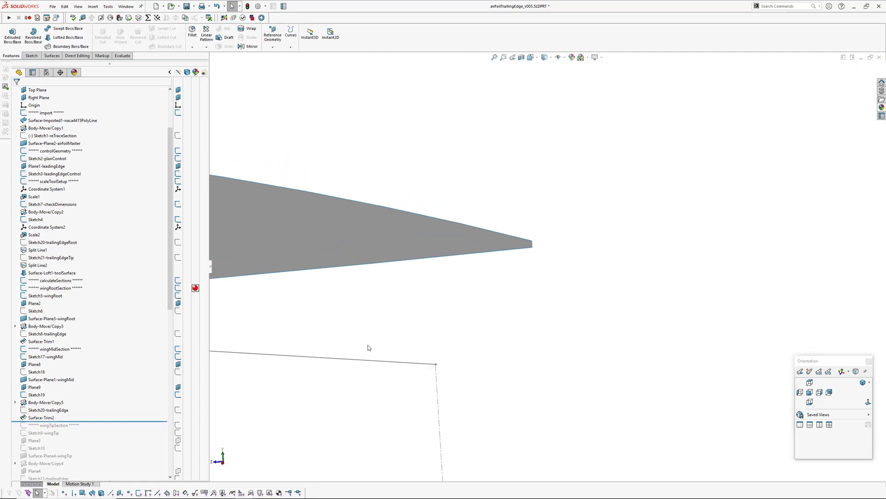
scroll("down", 3)
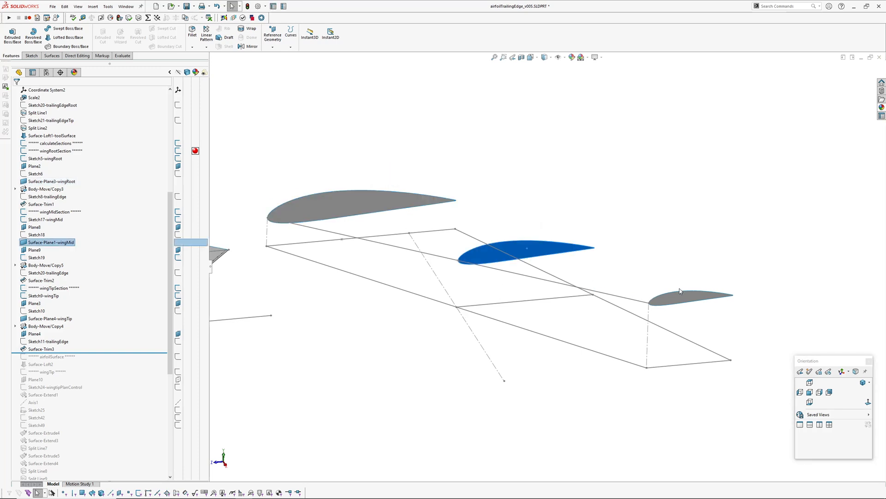
Rebuild Surface-Loft2 through the root, mid and tip airfoil surface bodies
left_click(47, 89)
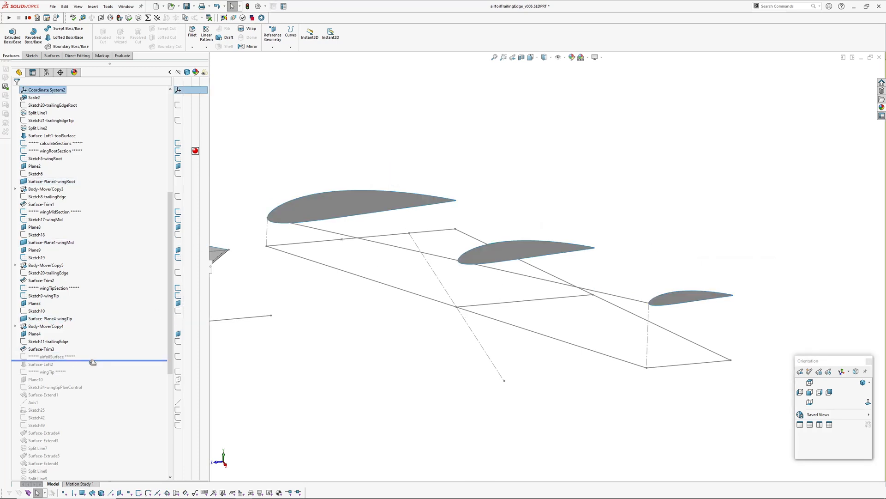
left_click(39, 364)
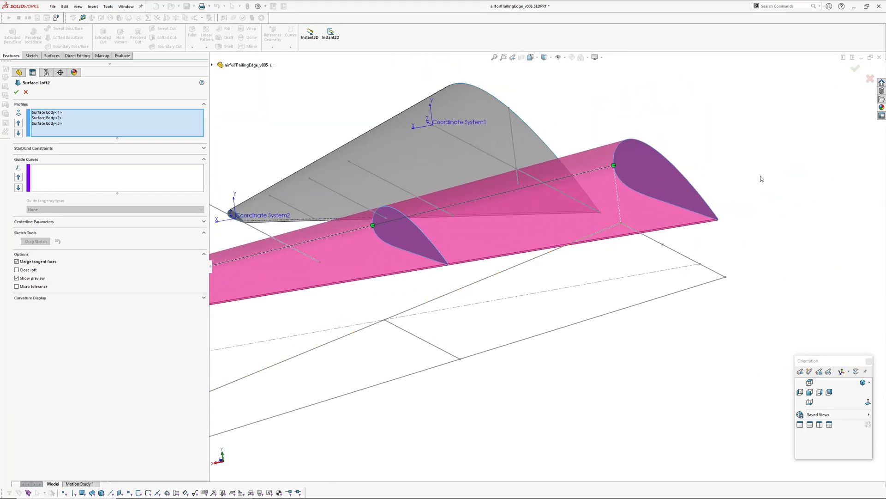
left_click(15, 91)
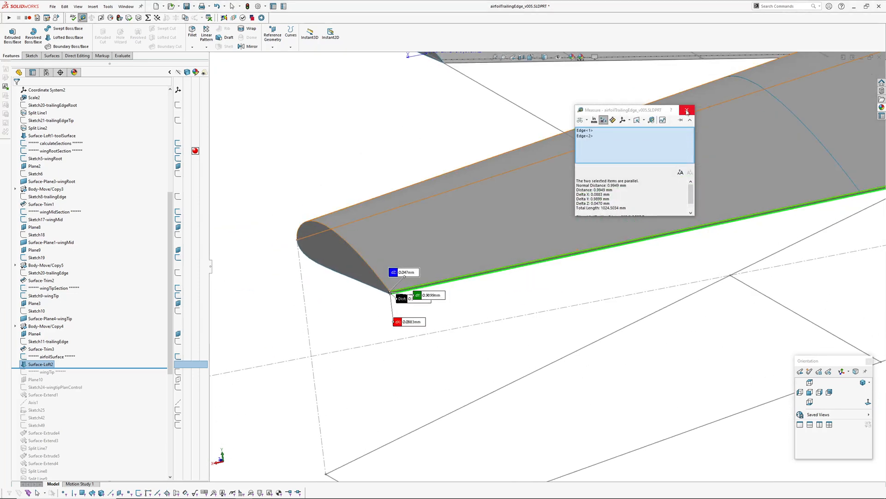
Close the Measure results after reading the ~0.99 mm trailing-edge gap
left_click(686, 109)
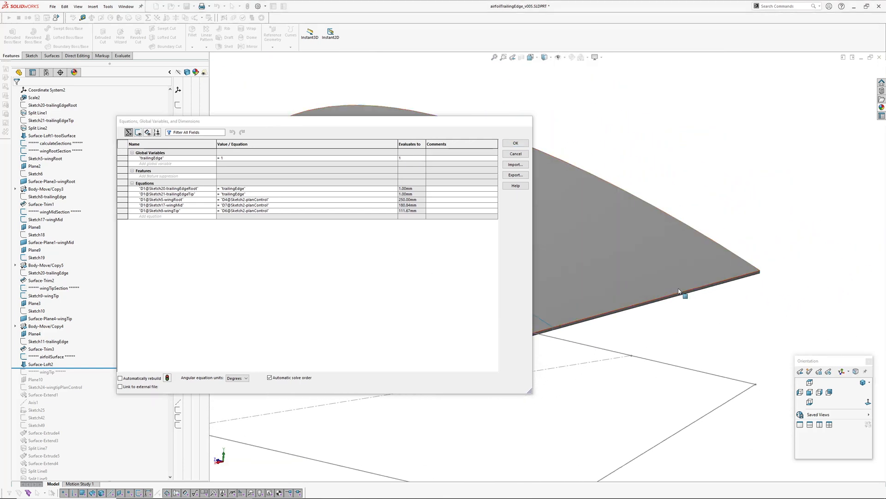
Change the trailingEdge global variable from 1 to 2 mm in Equations
left_click(305, 158)
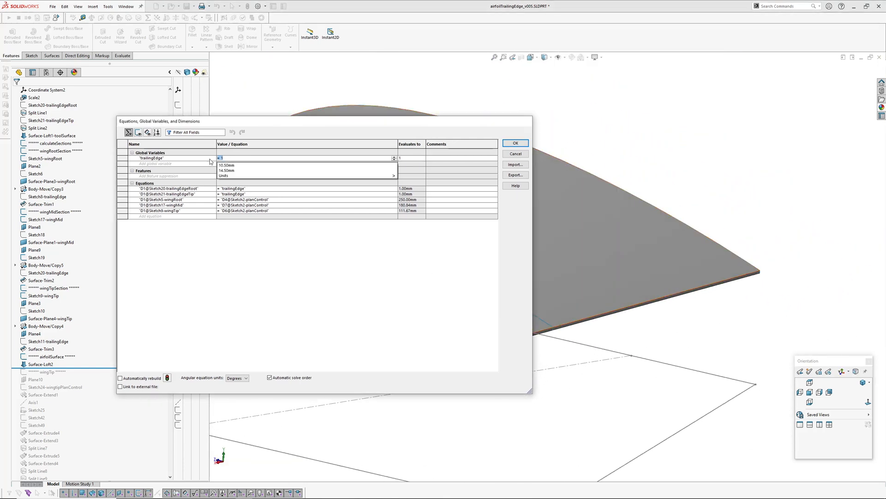
type("2")
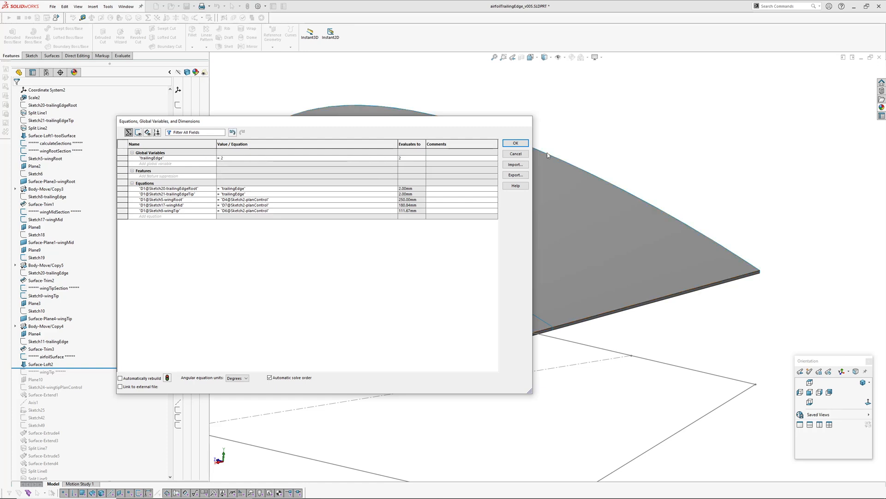
left_click(514, 142)
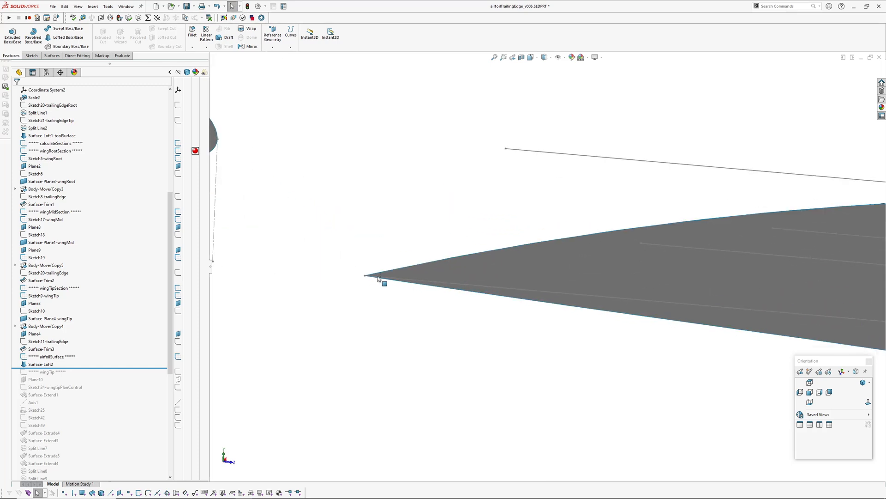
mouse_move(411, 276)
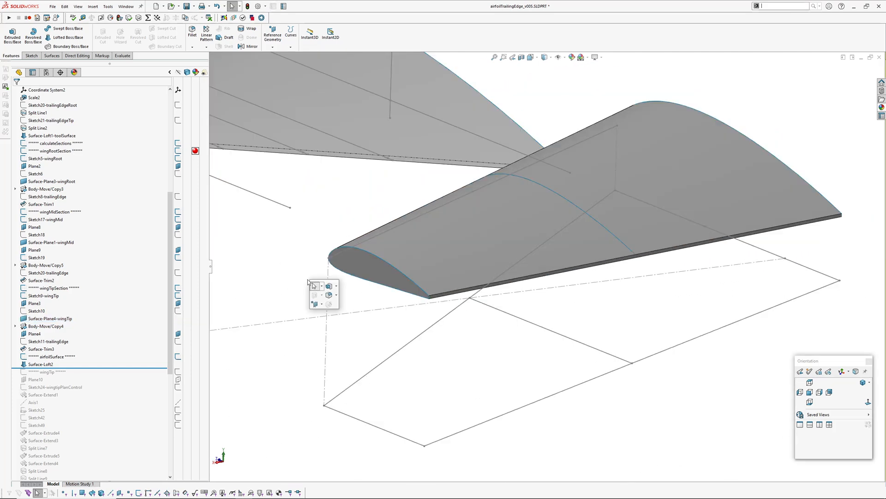
left_click(192, 31)
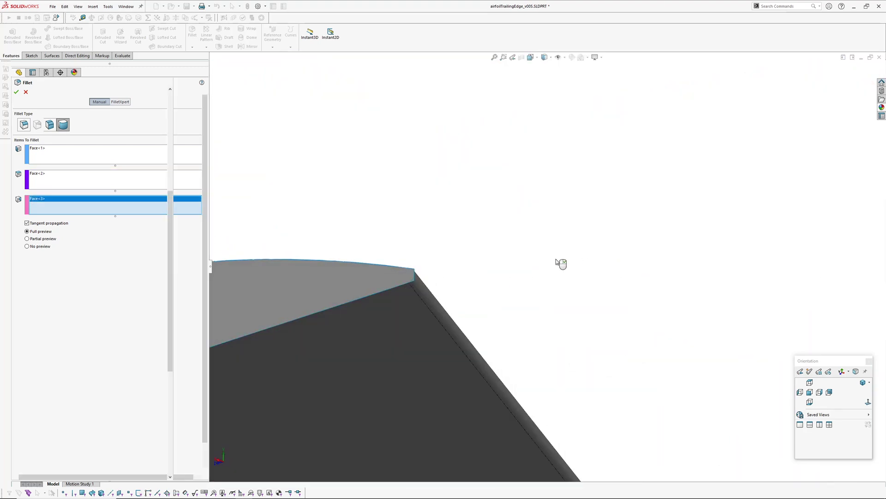
left_click(16, 92)
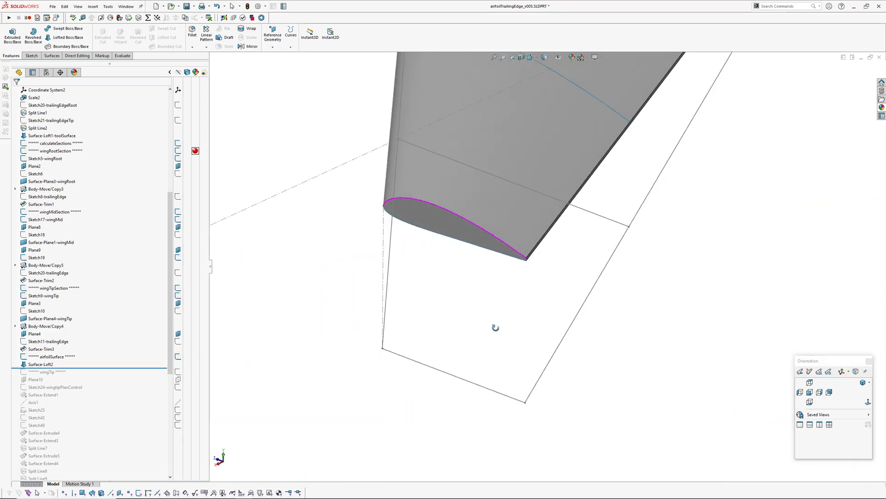
Reload the saved part, select Thicken1 and roll back below Plane10
left_click(52, 6)
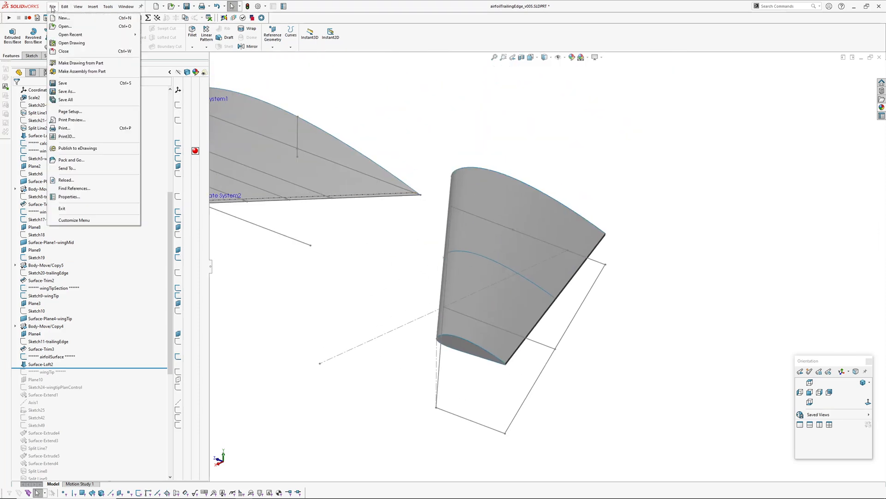
mouse_move(100, 188)
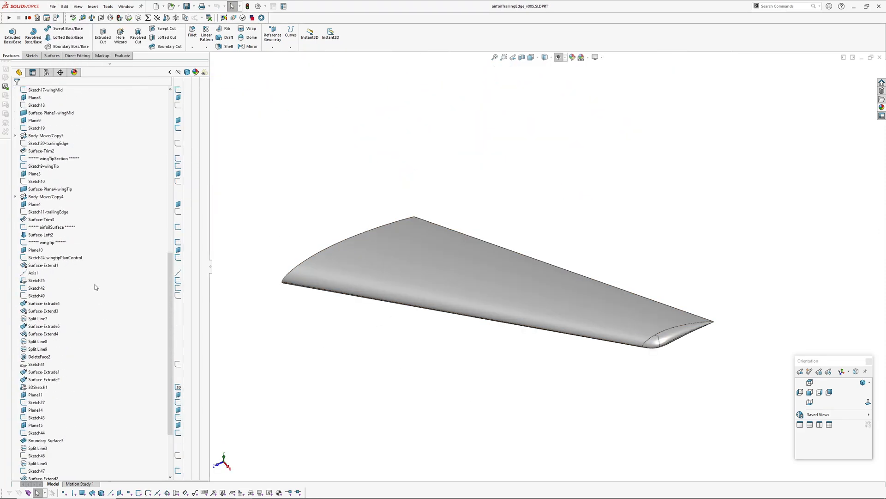
left_click(46, 242)
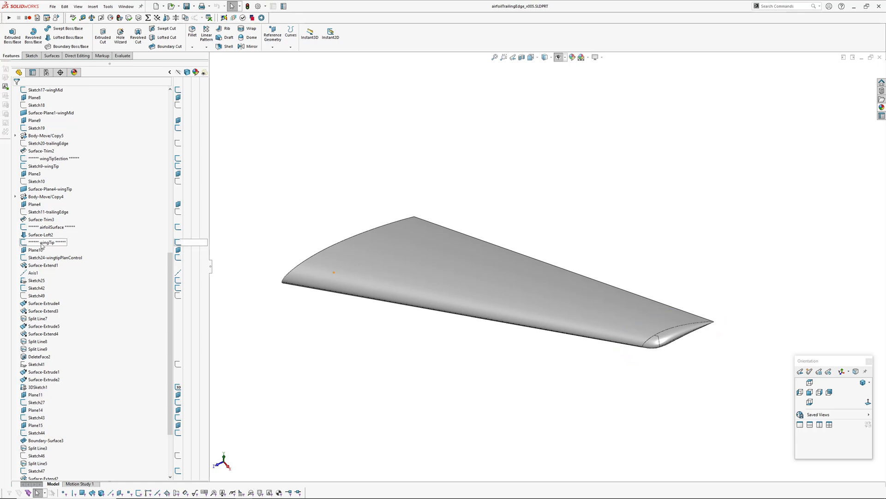
left_click(47, 242)
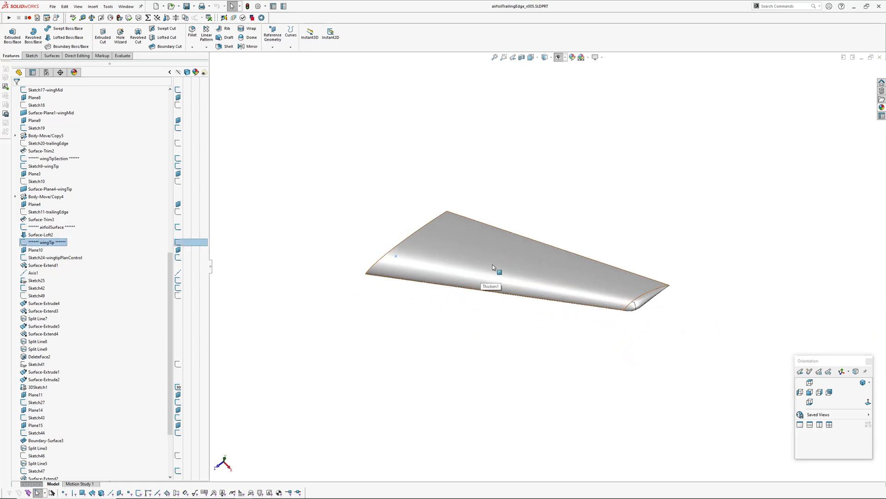
left_click(492, 266)
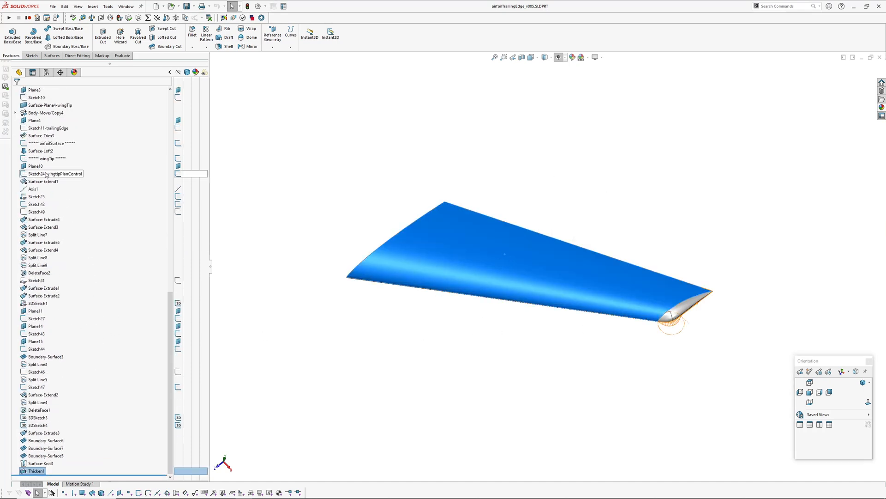
left_click(34, 188)
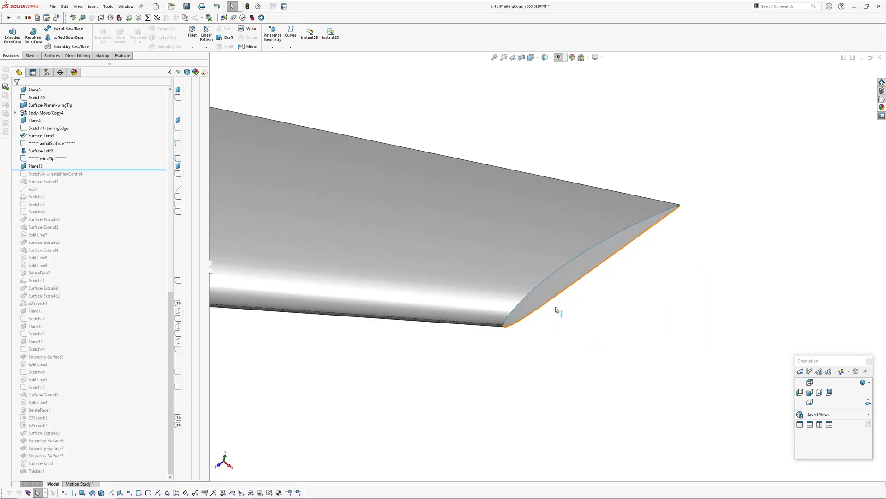
View Sketch24-wingtipPlanControl and roll forward past Surface-Extend1 and Sketch49
left_click(36, 166)
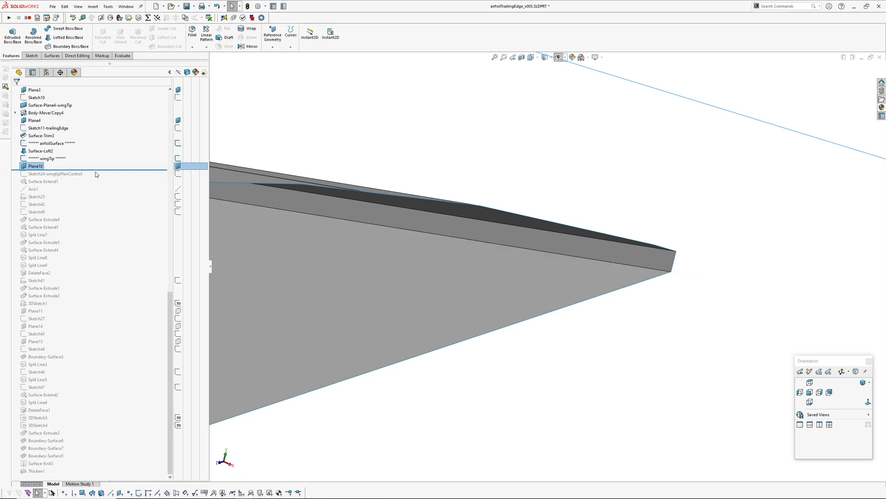
left_click(54, 174)
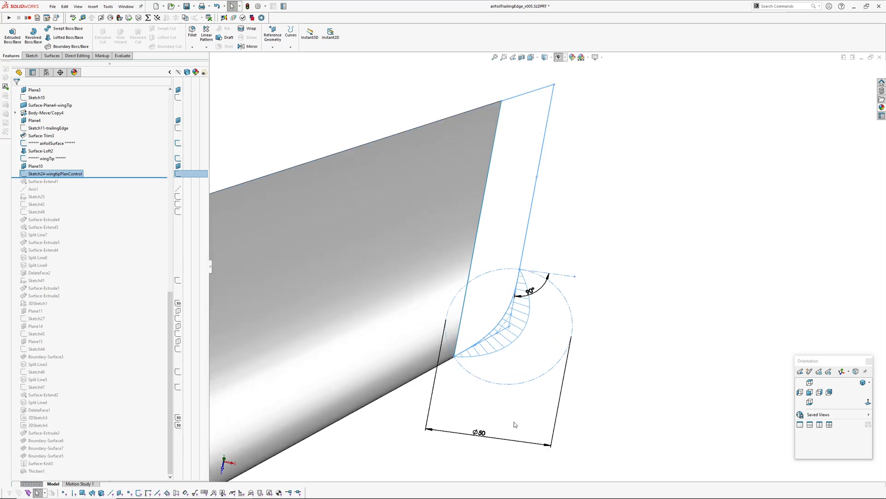
mouse_move(588, 296)
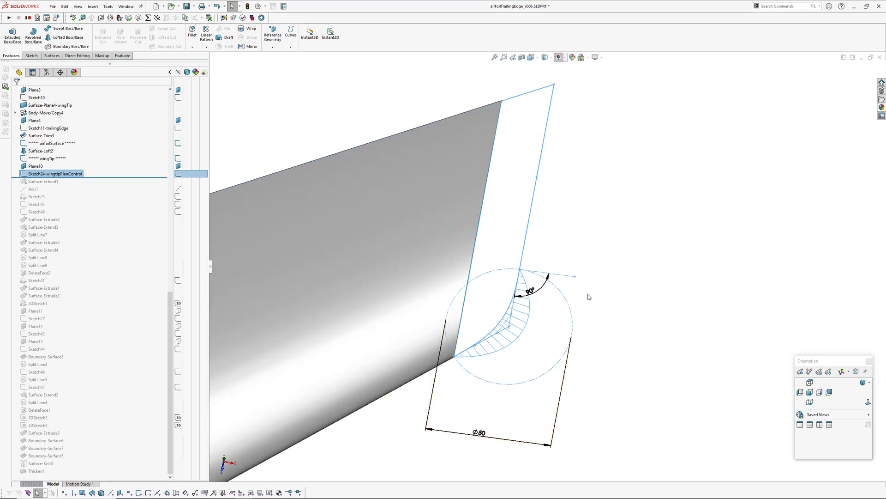
mouse_move(516, 316)
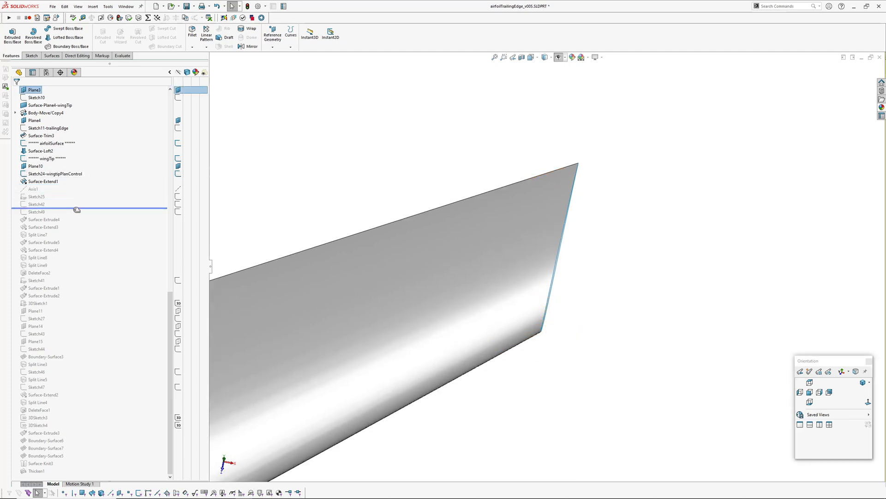
left_click(36, 196)
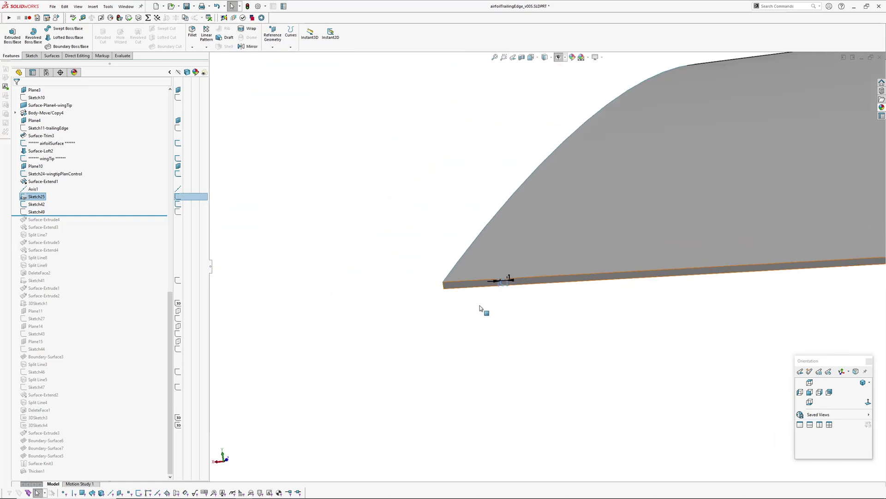
Roll the history forward below Split Line8 and highlight the Sketch42 split curve near the tip
left_click(36, 204)
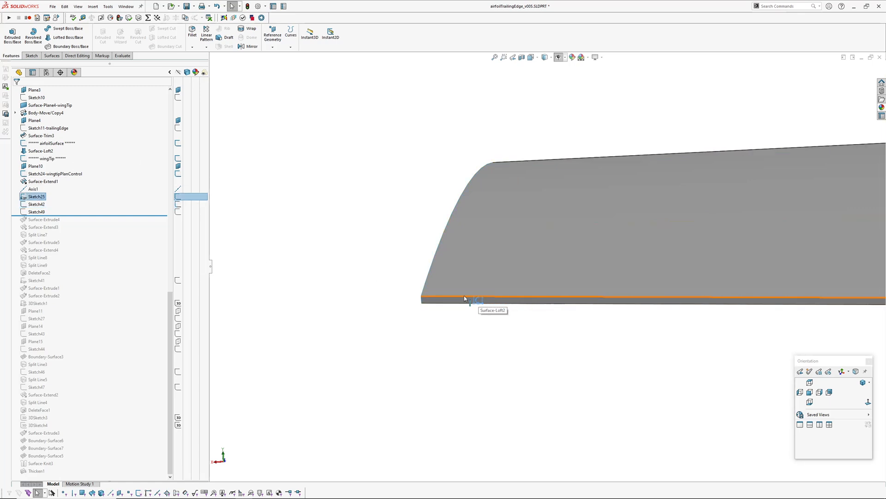
mouse_move(620, 148)
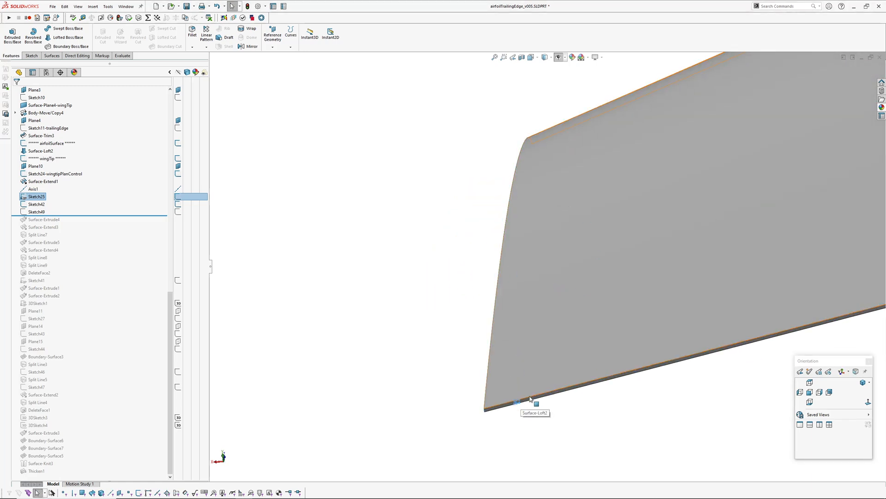
mouse_move(556, 249)
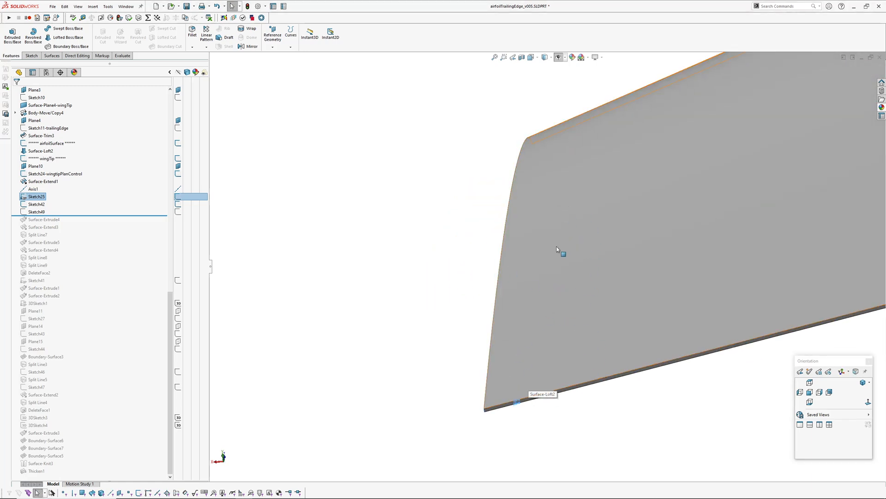
mouse_move(568, 353)
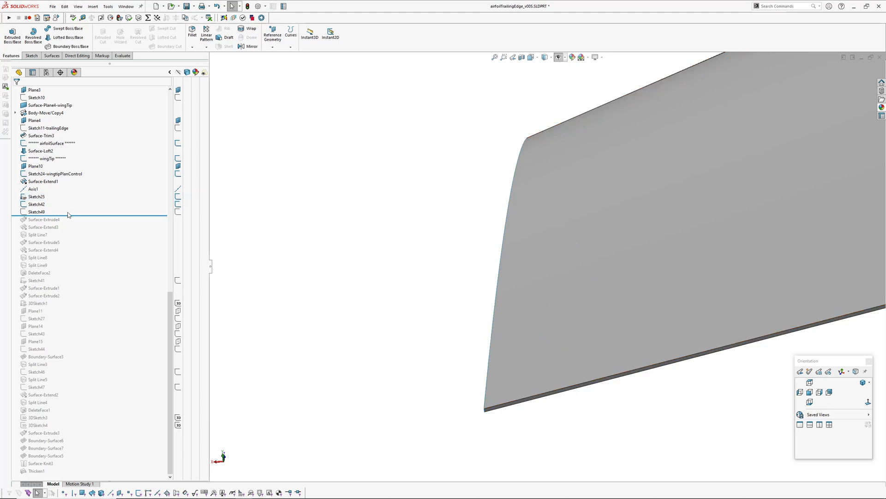
left_click(37, 204)
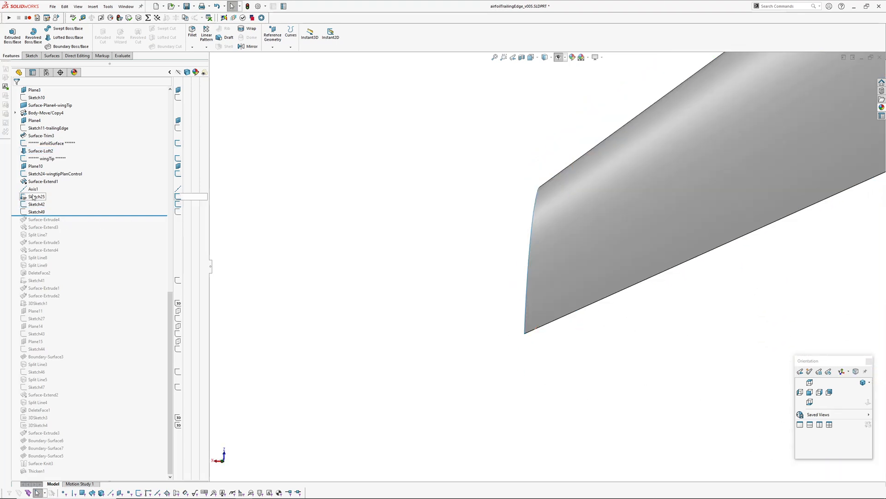
left_click(36, 203)
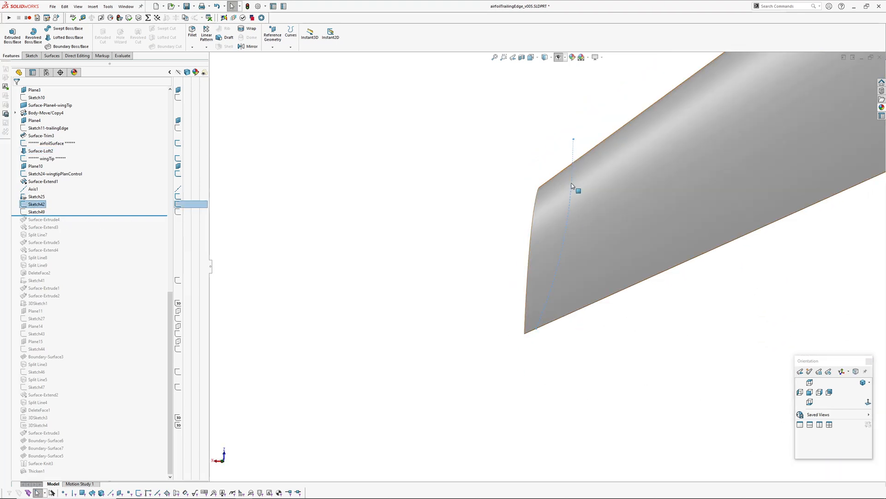
mouse_move(574, 152)
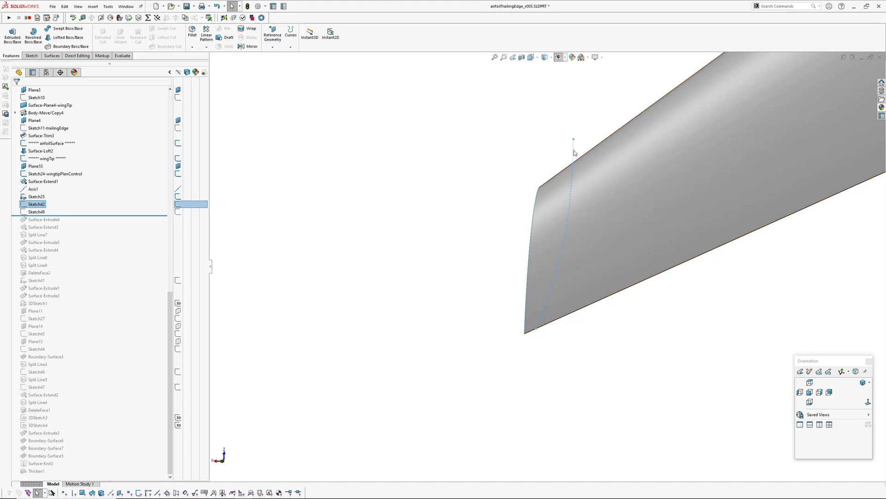
mouse_move(390, 193)
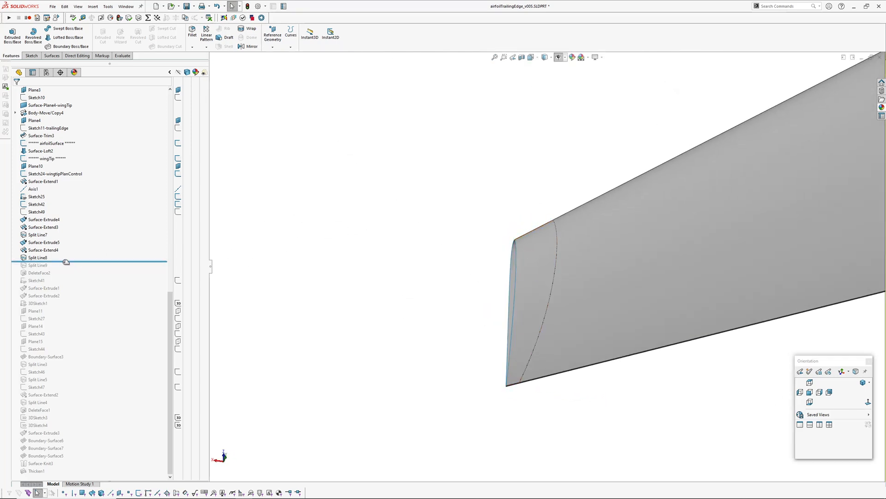
Roll forward through Split Line9, DeleteFace2, the tip surface extrudes and 3DSketch1, highlighting Surface-Extrude1
left_click(39, 265)
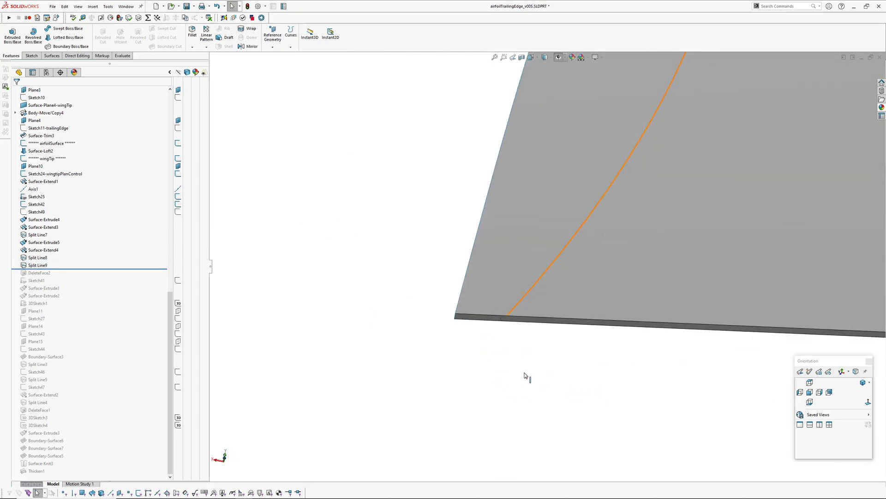
left_click(38, 265)
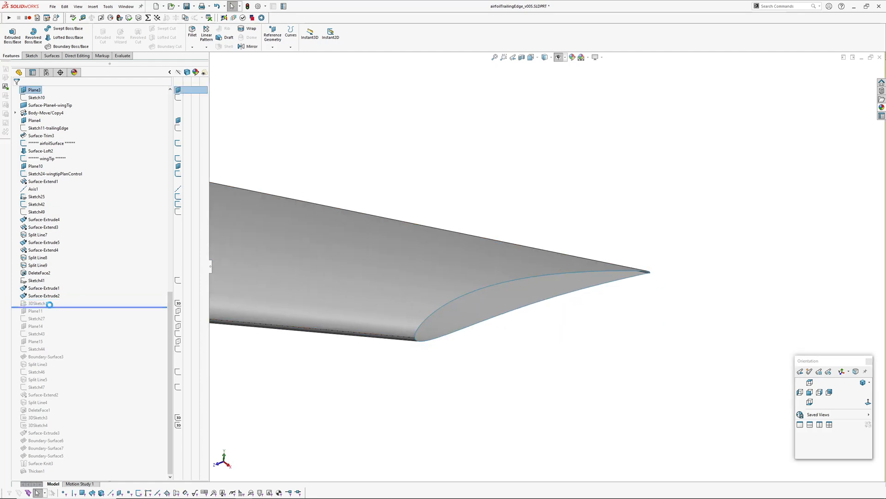
left_click(38, 303)
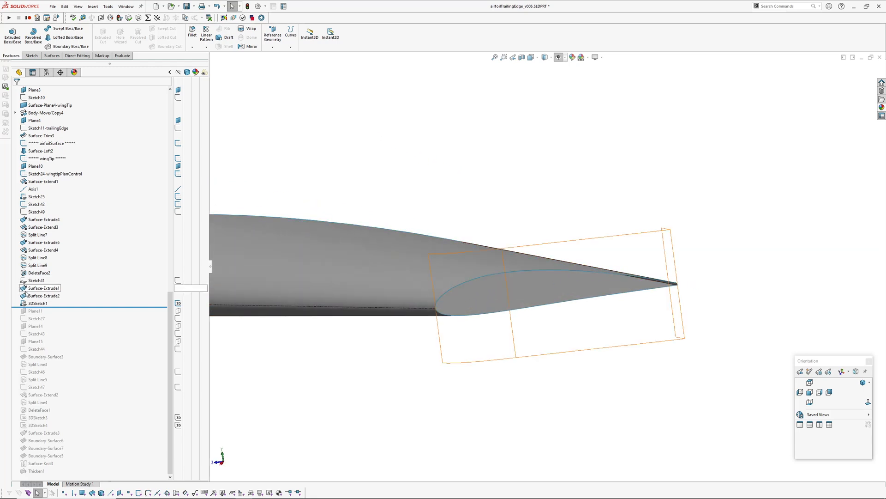
left_click(39, 303)
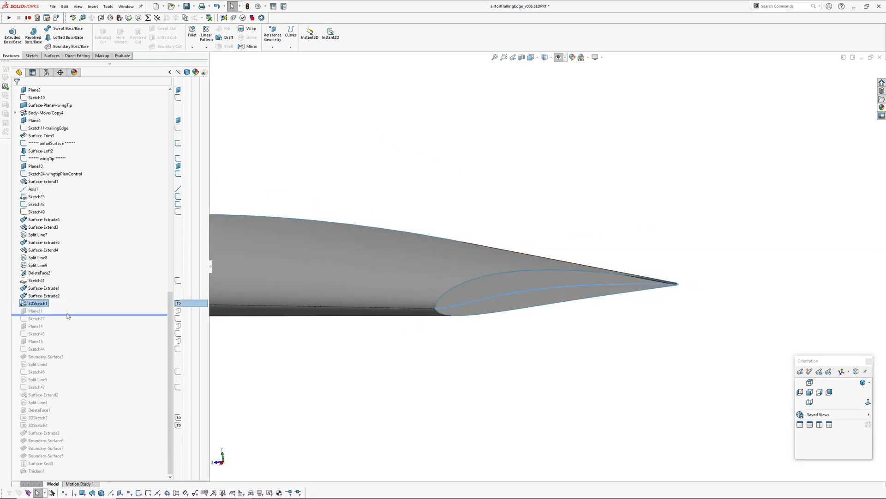
left_click(36, 311)
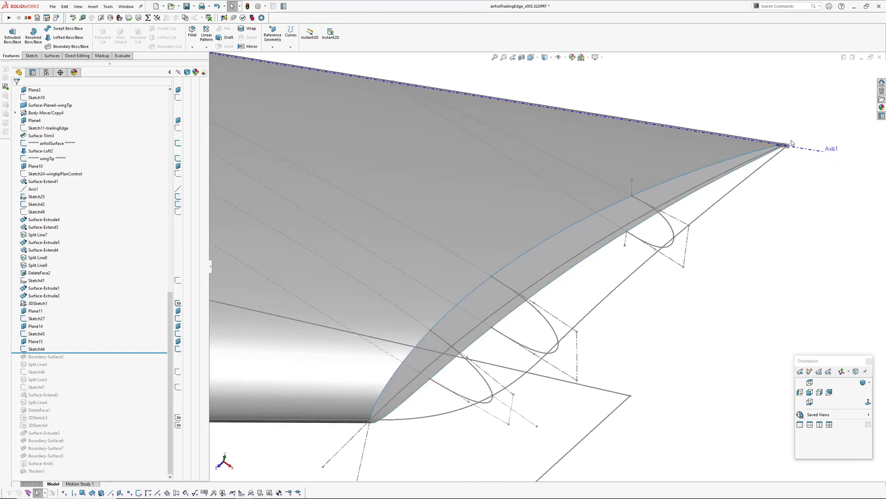
Roll forward below Boundary-Surface3 and inspect the large upper wing face
left_click(542, 374)
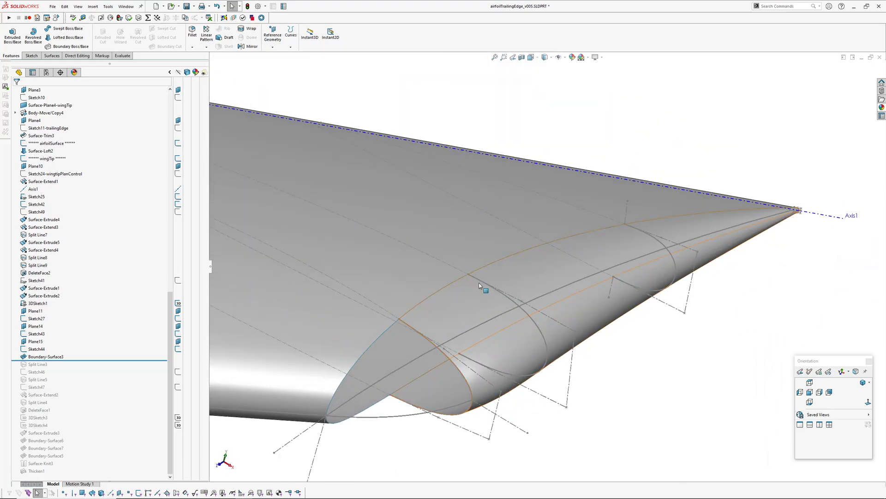
left_click(483, 285)
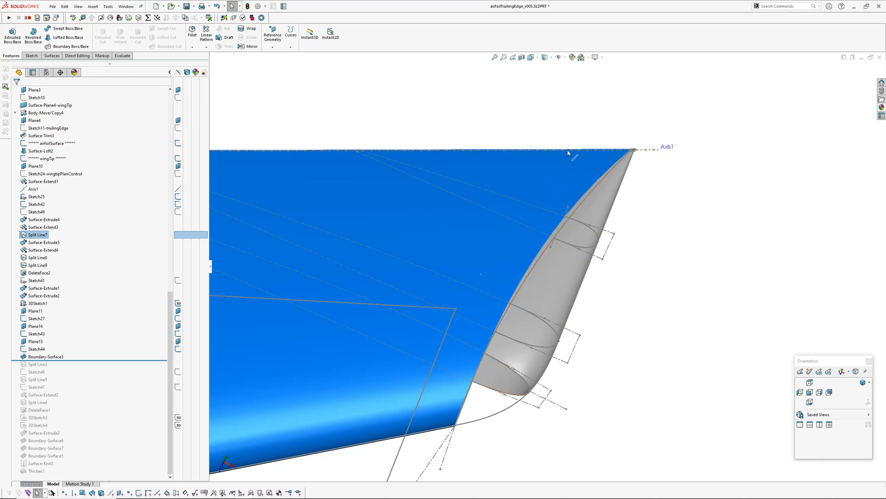
mouse_move(569, 159)
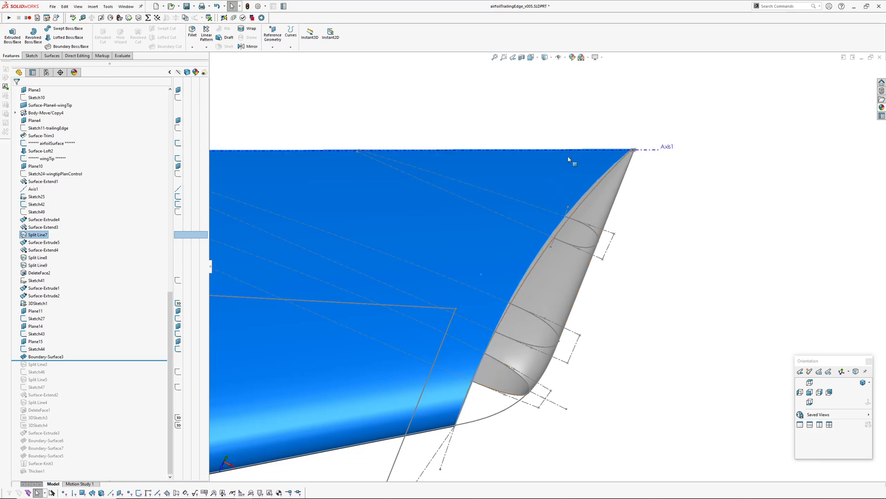
mouse_move(604, 164)
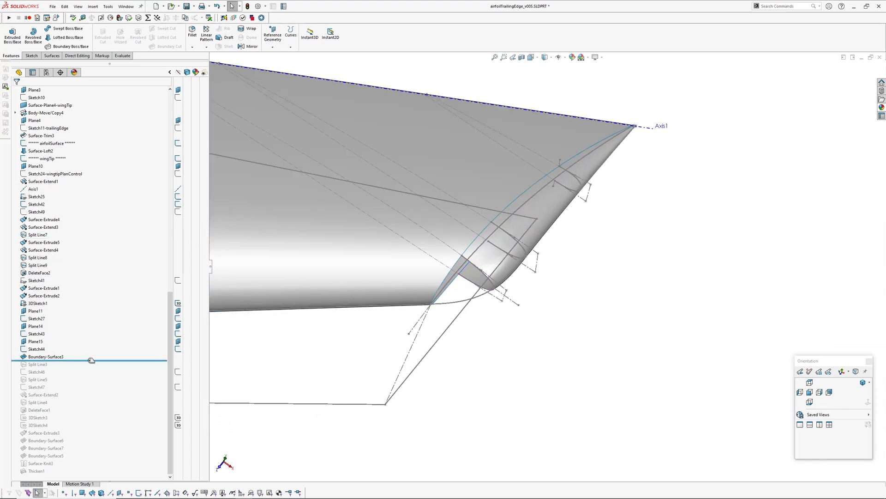
Roll forward through the tip split lines, Surface-Extend2 and DeleteFace1, opening the wingtip gap
left_click(45, 357)
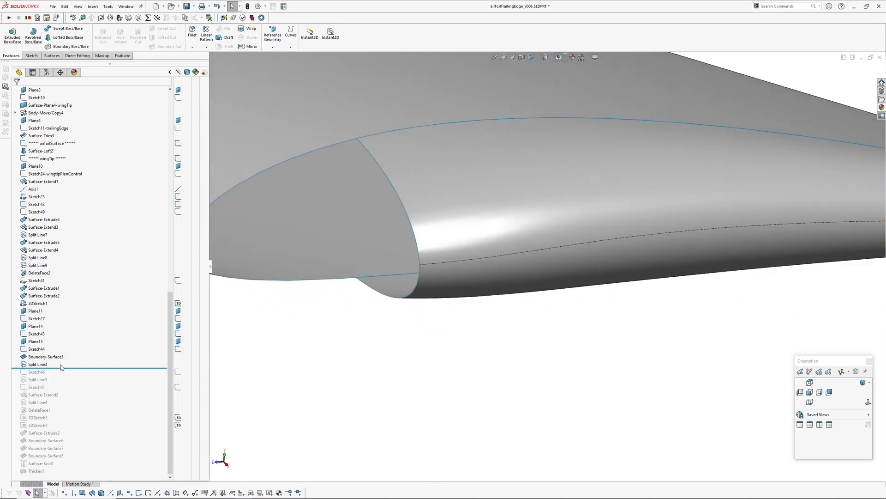
left_click(37, 379)
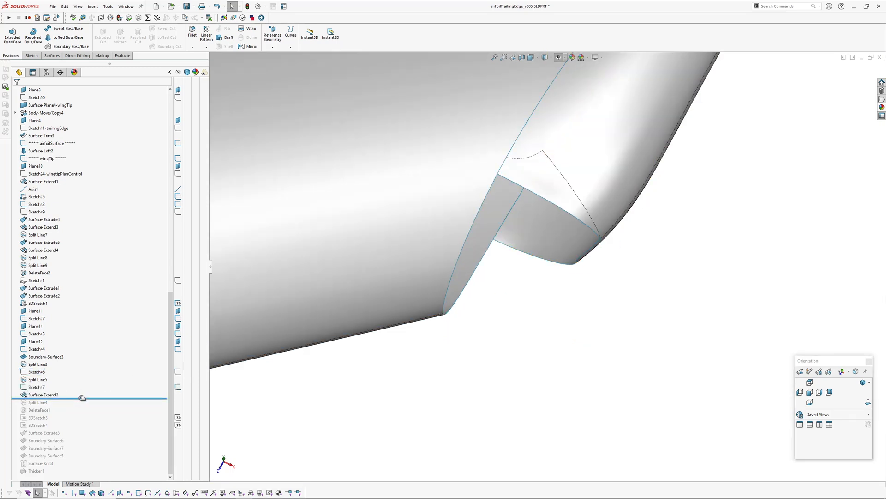
left_click(39, 410)
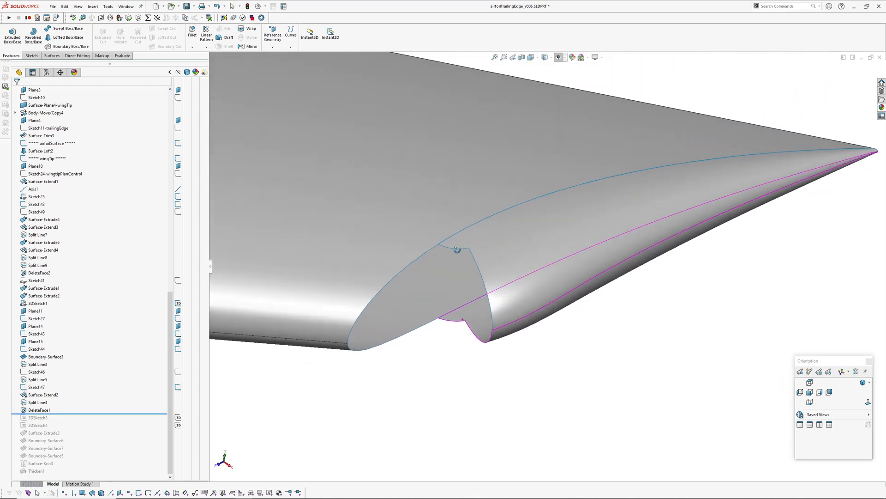
Roll forward below 3DSketch4, view its gap-spanning curves and exit the sketch unchanged
left_click(34, 89)
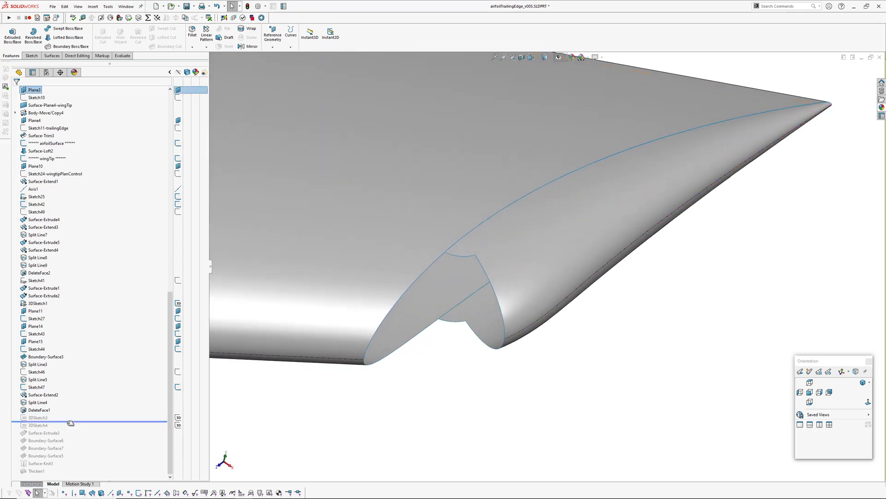
left_click(37, 424)
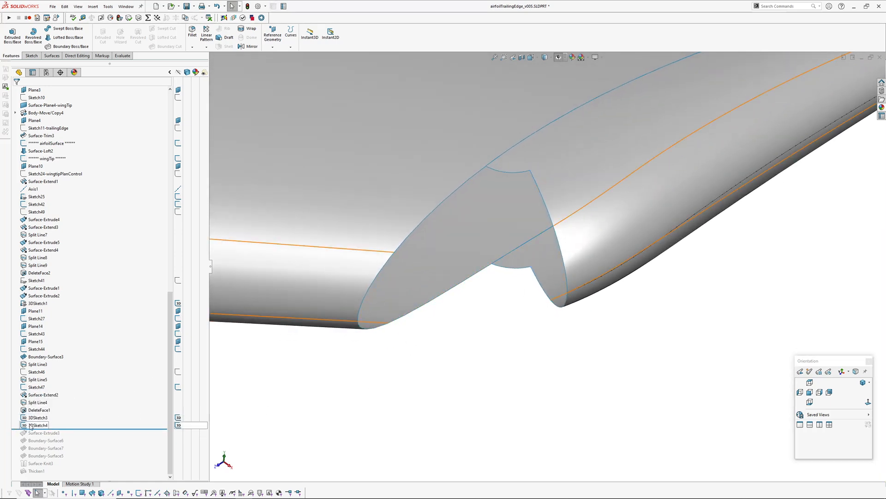
double_click(37, 425)
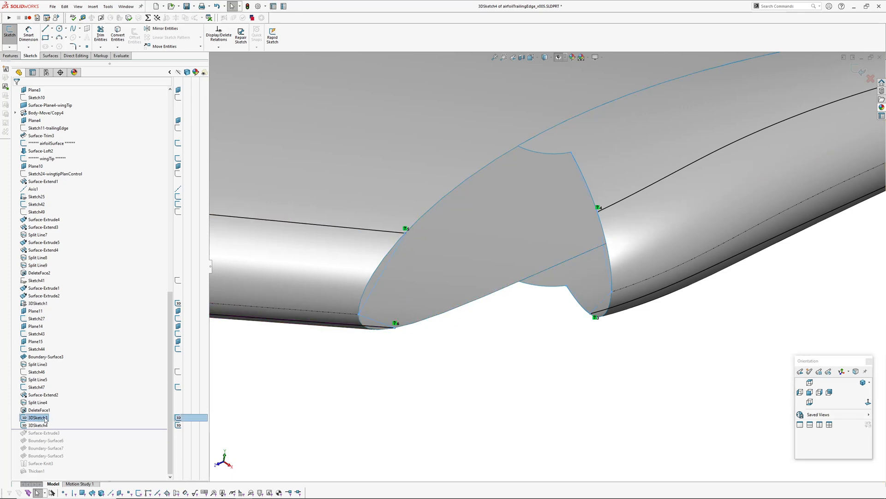
left_click(37, 424)
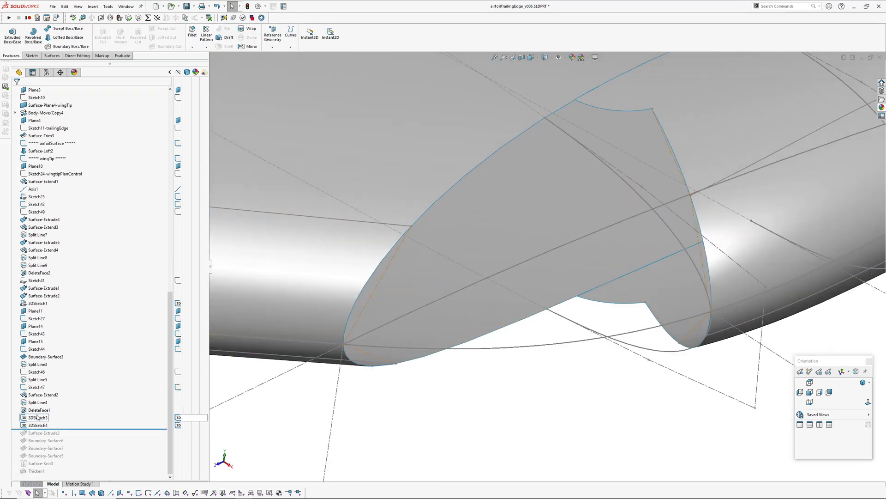
left_click(36, 425)
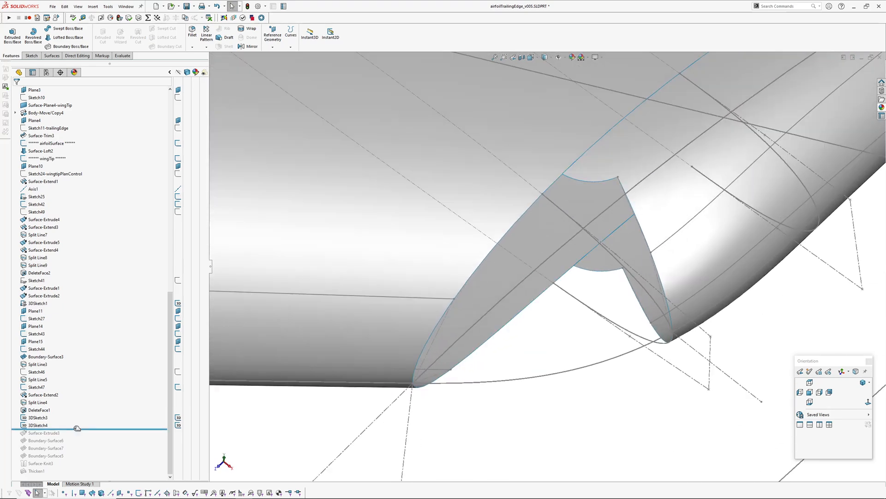
Restore Surface-Extrude3, orbit into the wingtip gap and roll forward to include Boundary-Surface6
left_click(43, 432)
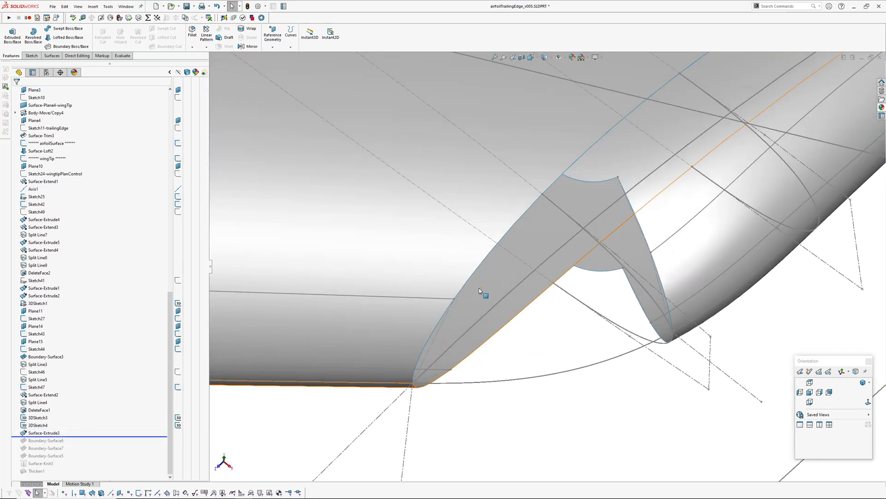
mouse_move(647, 254)
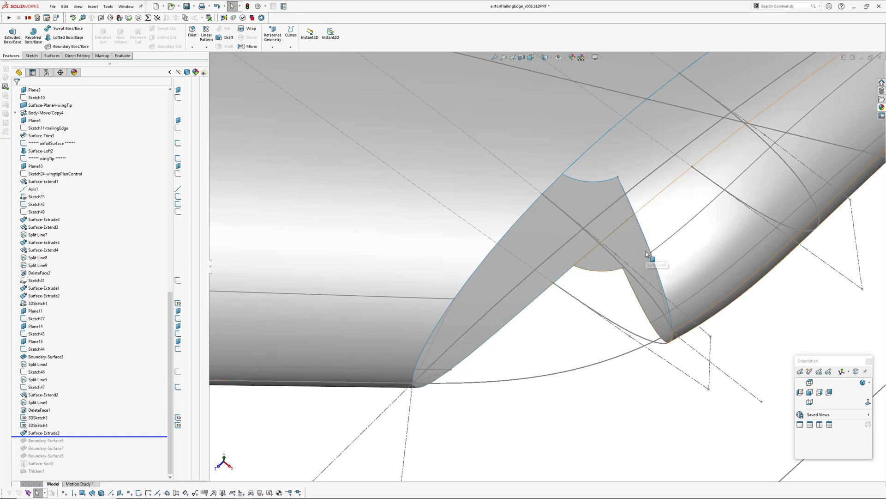
mouse_move(455, 301)
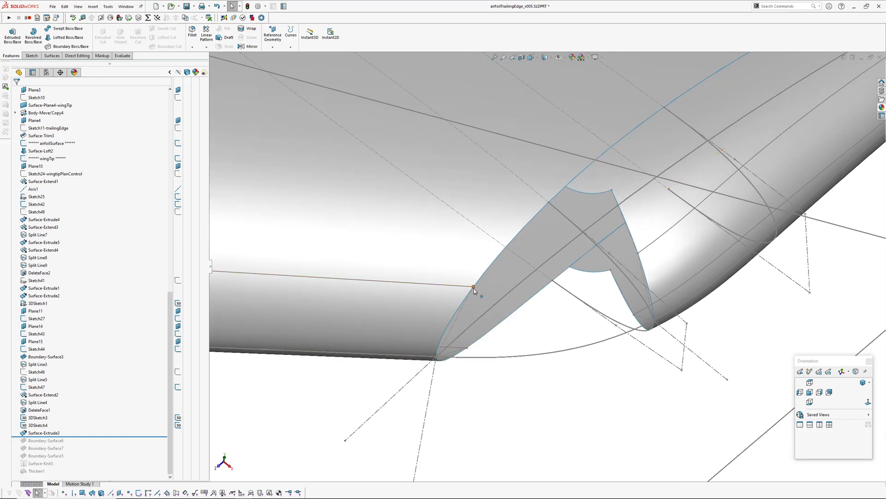
left_click(474, 289)
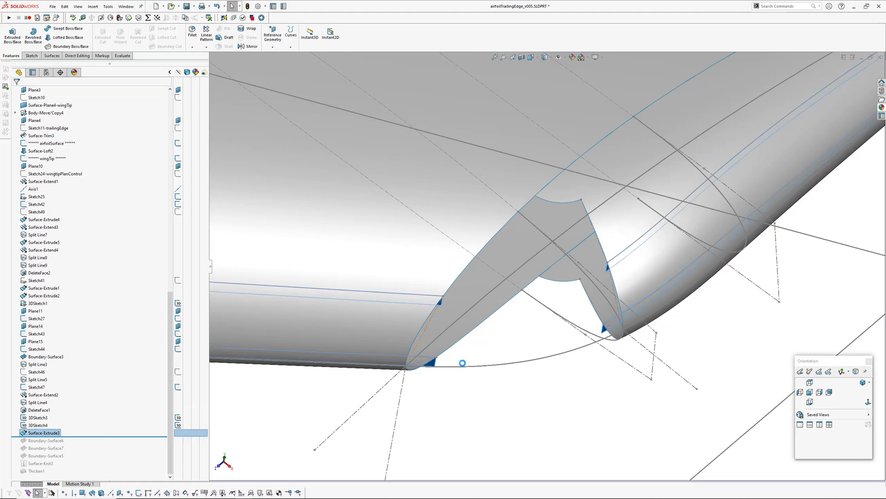
left_click_drag(508, 226, 498, 283)
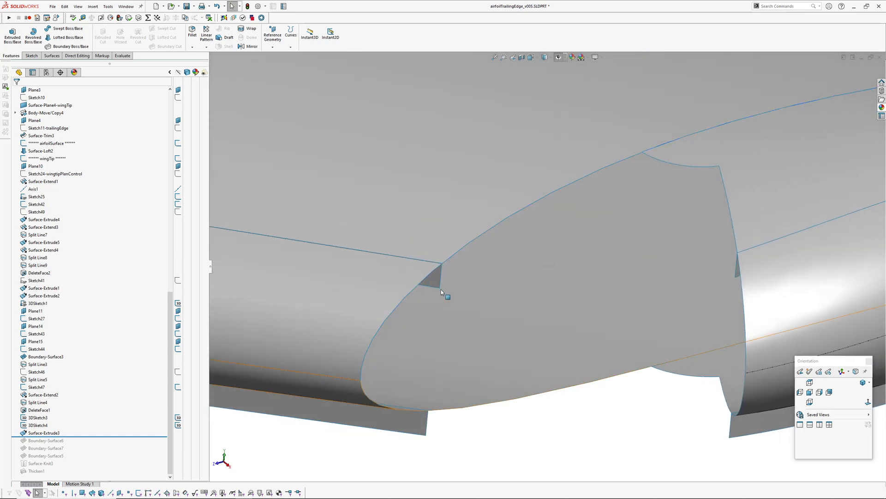
left_click(35, 89)
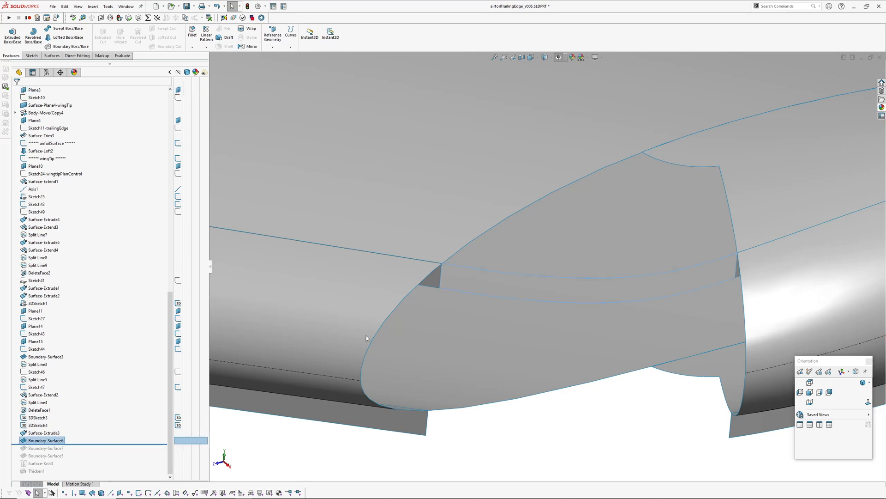
Edit Boundary-Surface6, review its edge curvature conditions and set Edge-Curvature<2> influence to 1.30
left_click(537, 231)
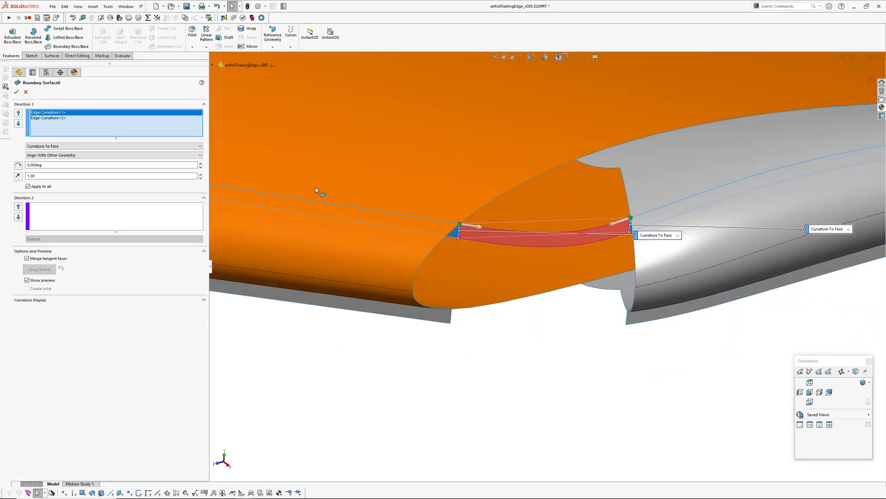
left_click(48, 118)
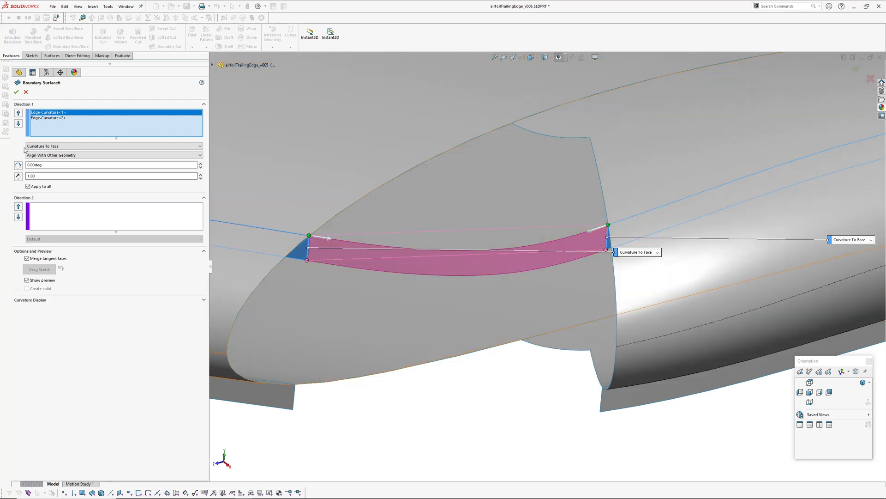
mouse_move(49, 118)
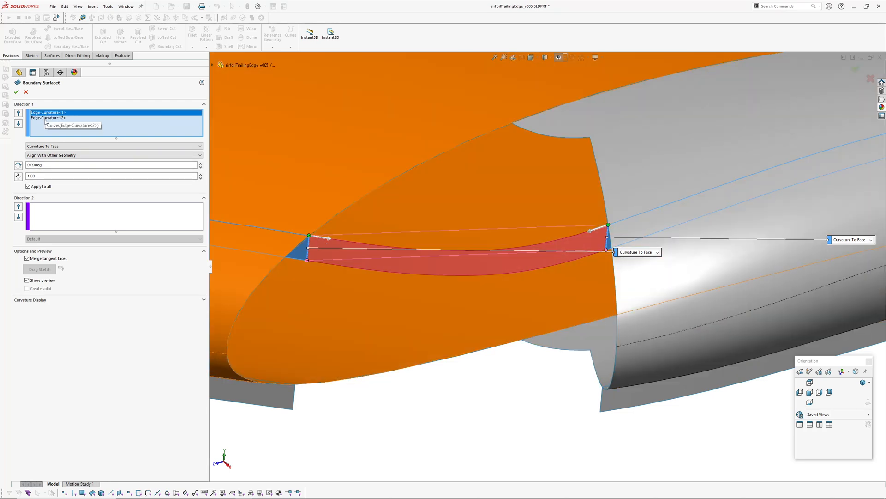
left_click(16, 92)
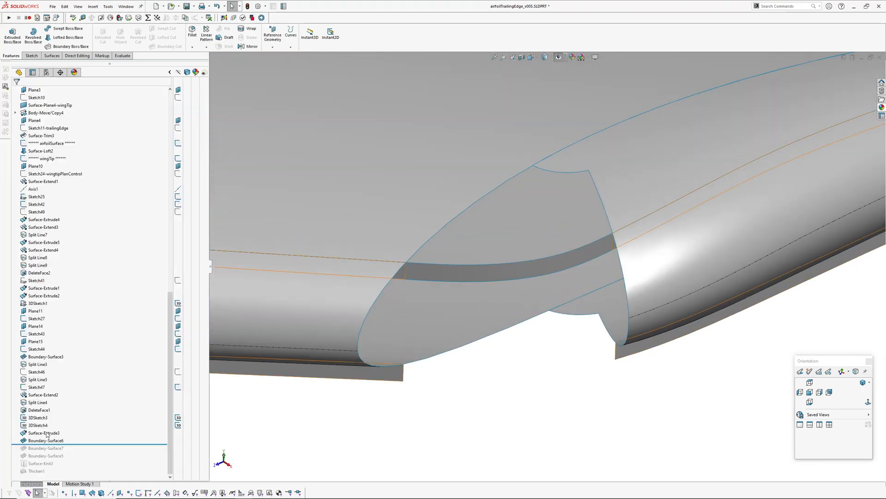
left_click(45, 440)
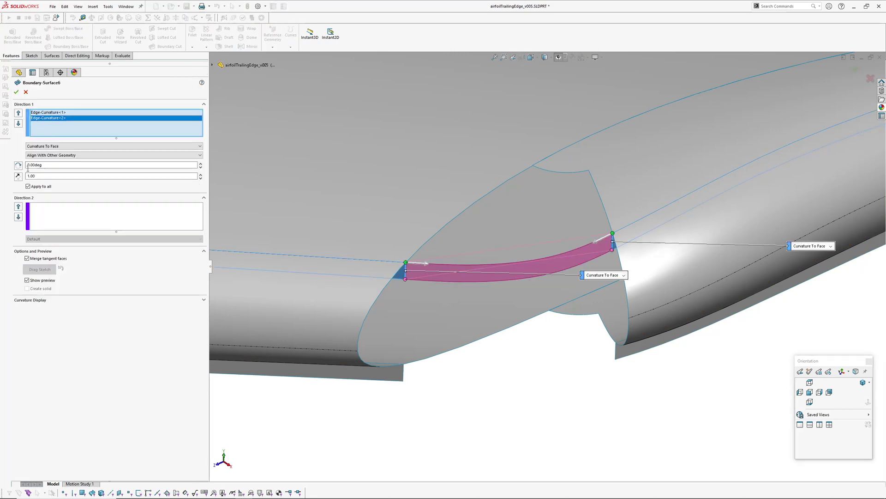
left_click(200, 173)
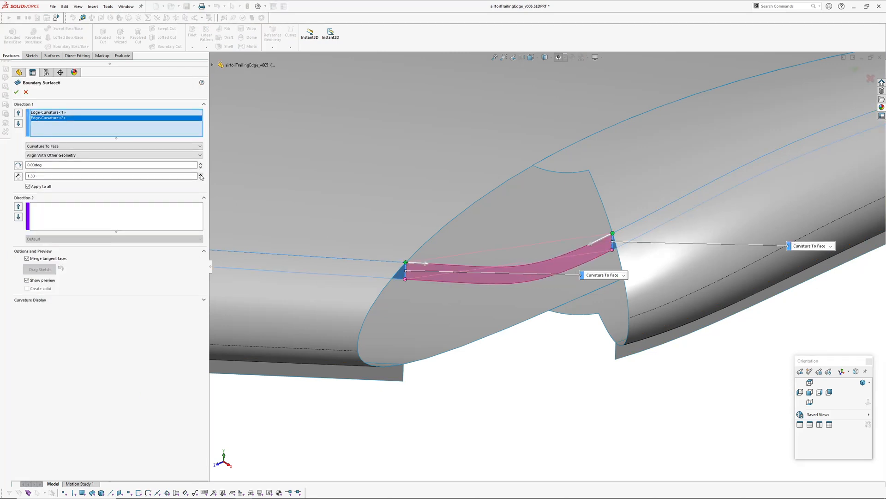
left_click(17, 91)
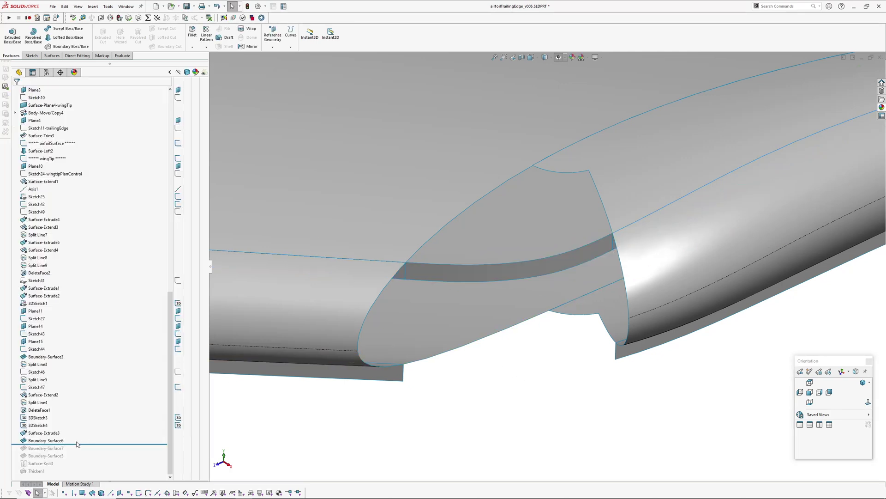
Edit Boundary-Surface5, set Edge-Tangent<2> to Tangency To Face and close the editor
left_click(47, 448)
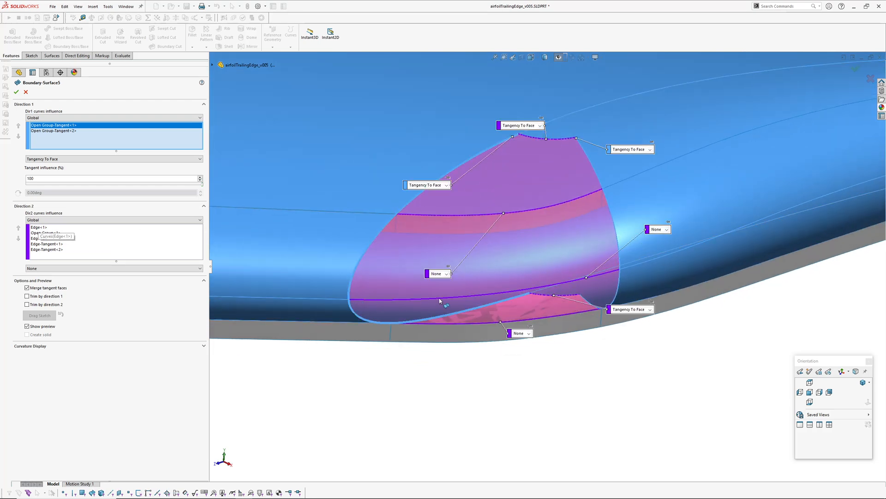
mouse_move(542, 301)
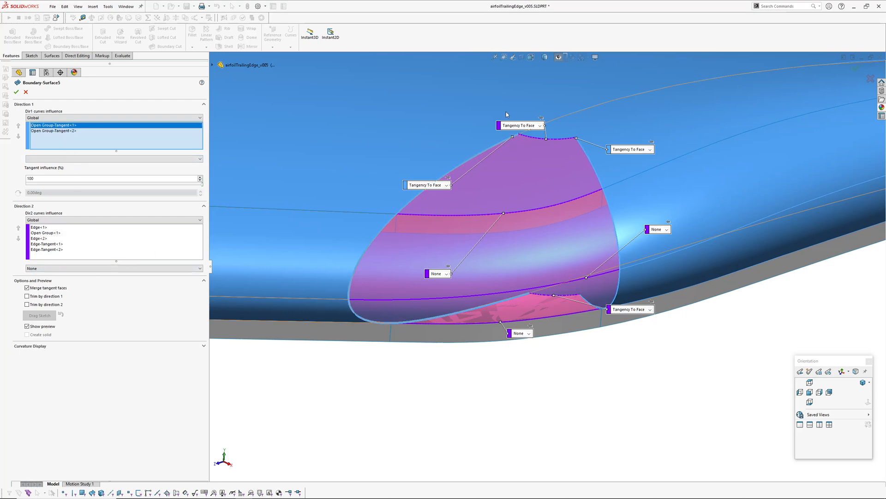
mouse_move(483, 307)
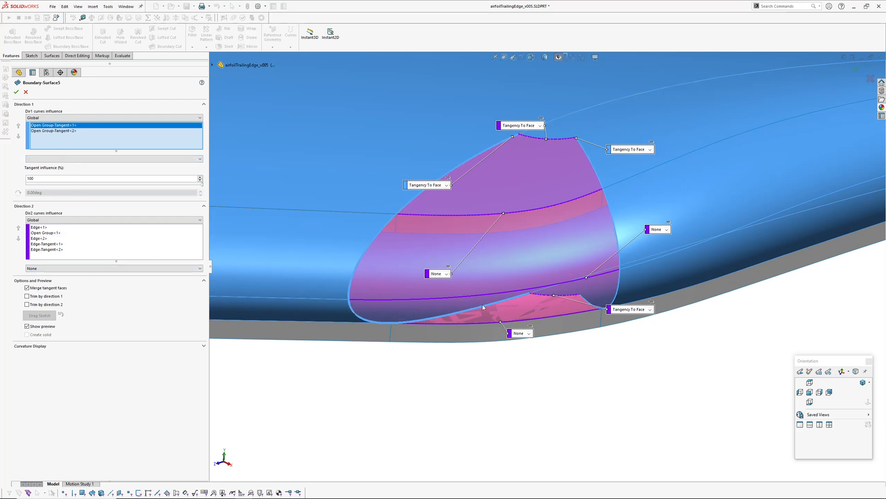
mouse_move(371, 271)
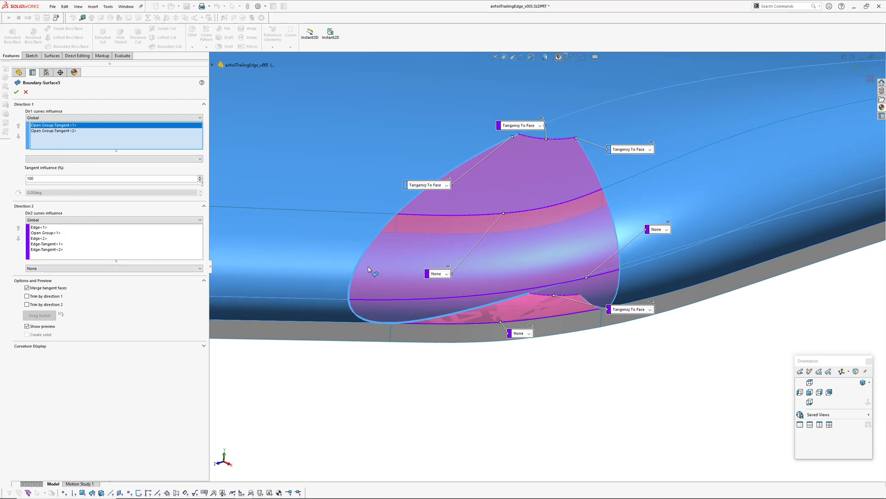
left_click(112, 158)
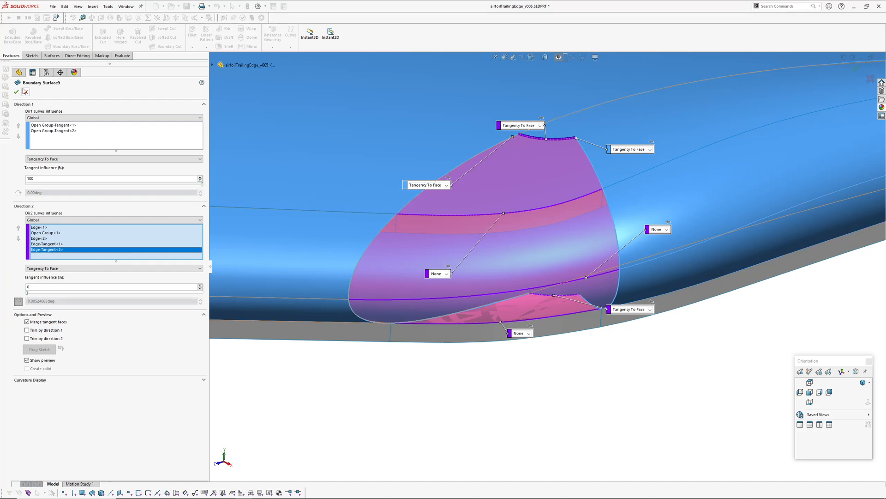
left_click(19, 92)
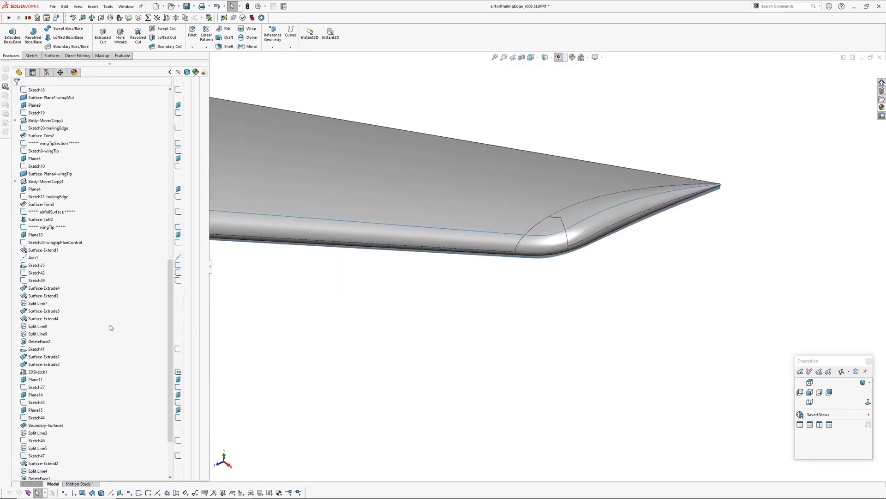
Turn on zebra stripes across the finished wing to check the tip blend smoothness
scroll("up", 3)
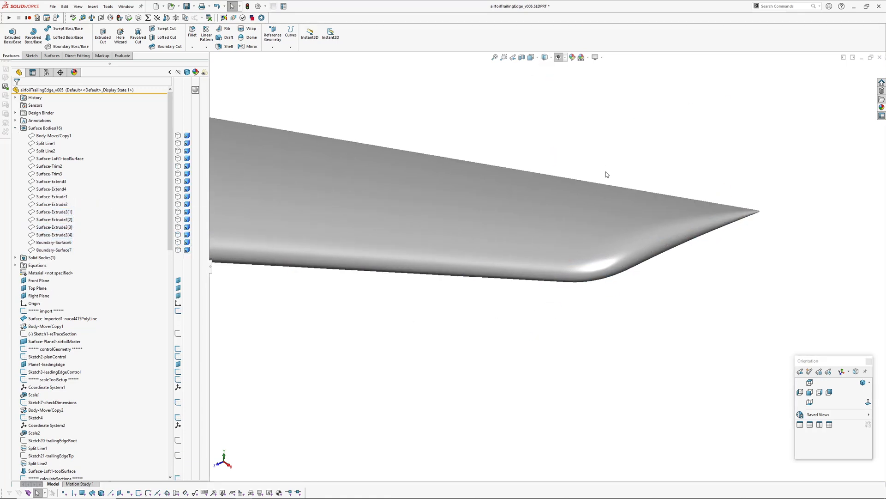
left_click(582, 56)
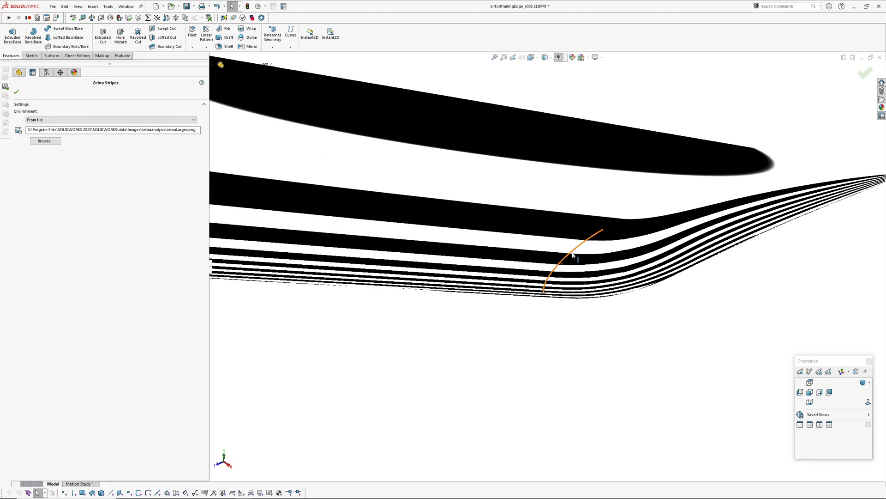
left_click(17, 92)
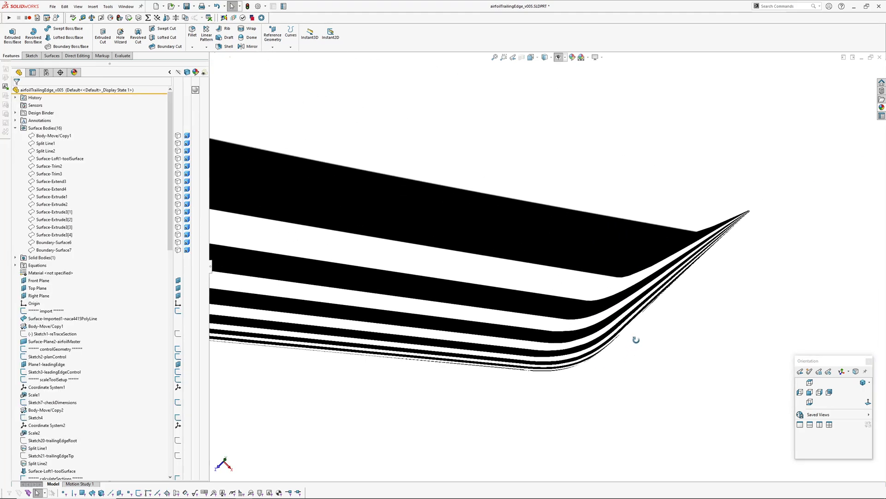
Switch zebra stripes off and fit the whole thickened wing with its rounded tip in view
scroll("up", 3)
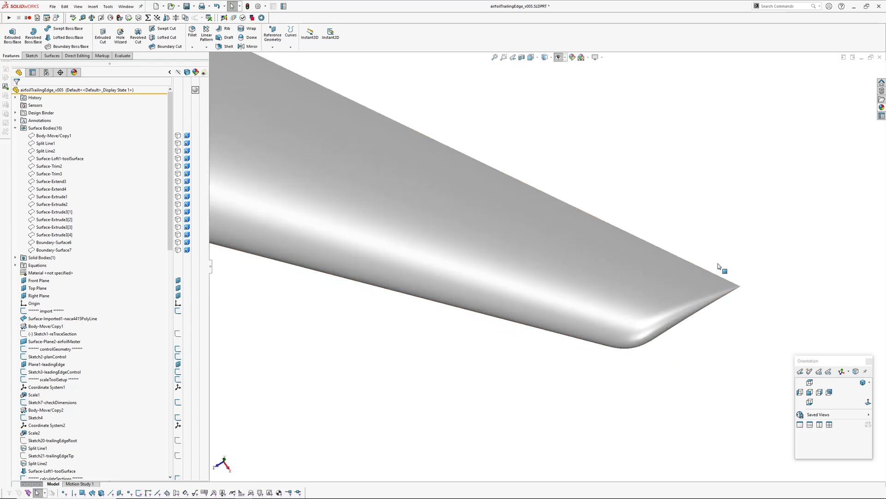
mouse_move(674, 331)
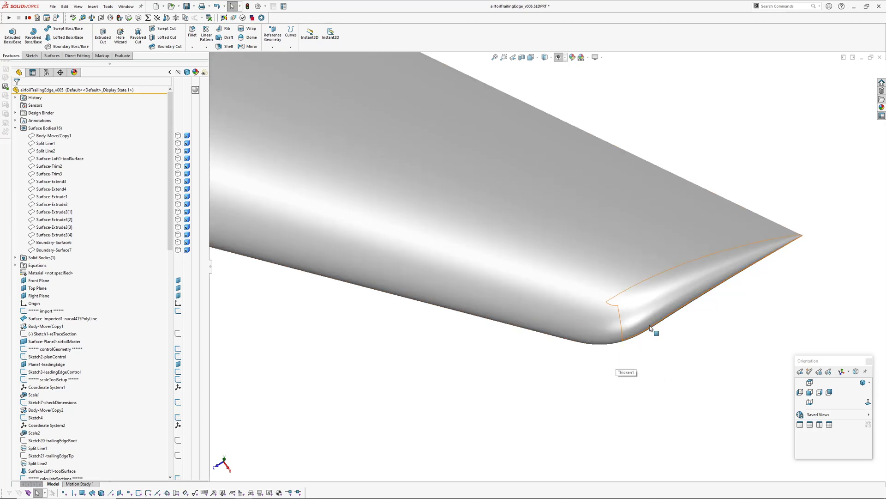
left_click(605, 328)
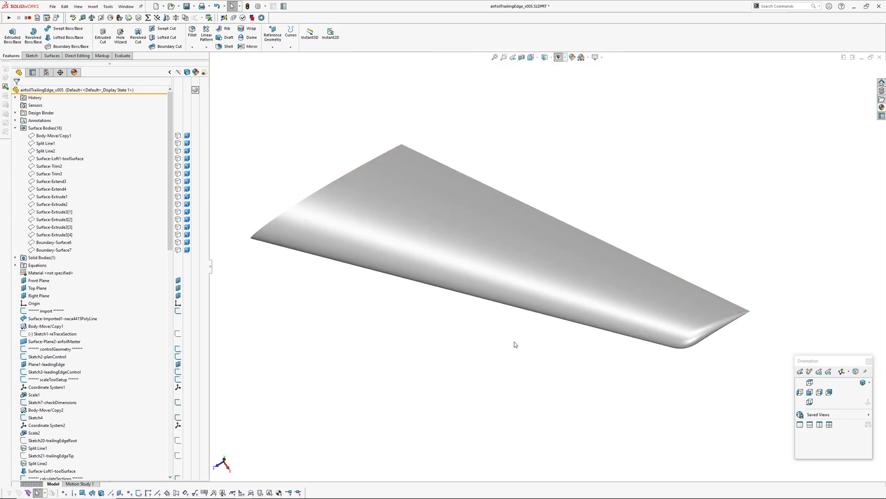
mouse_move(367, 345)
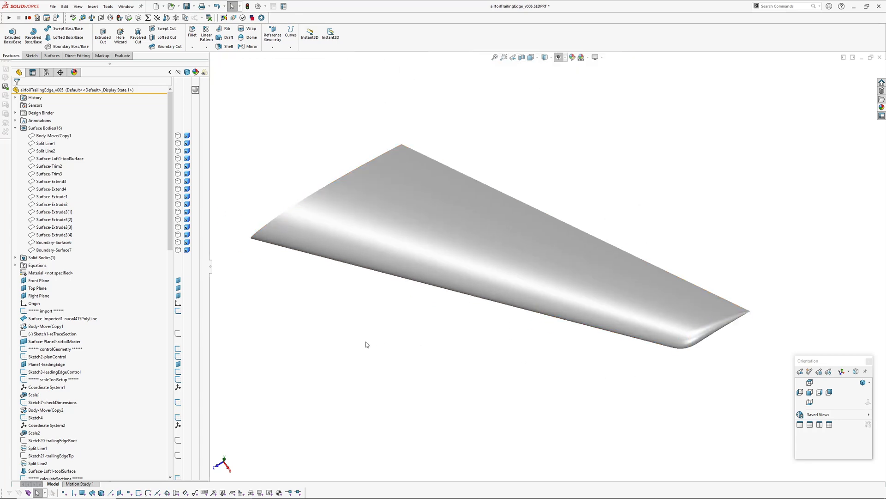